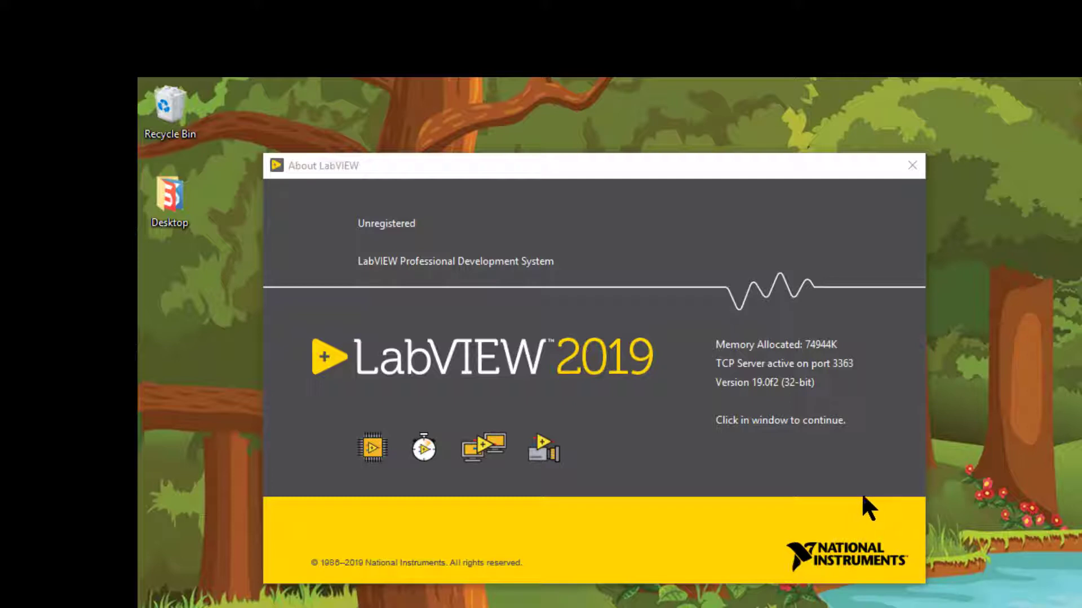
pyautogui.moveTo(859, 507)
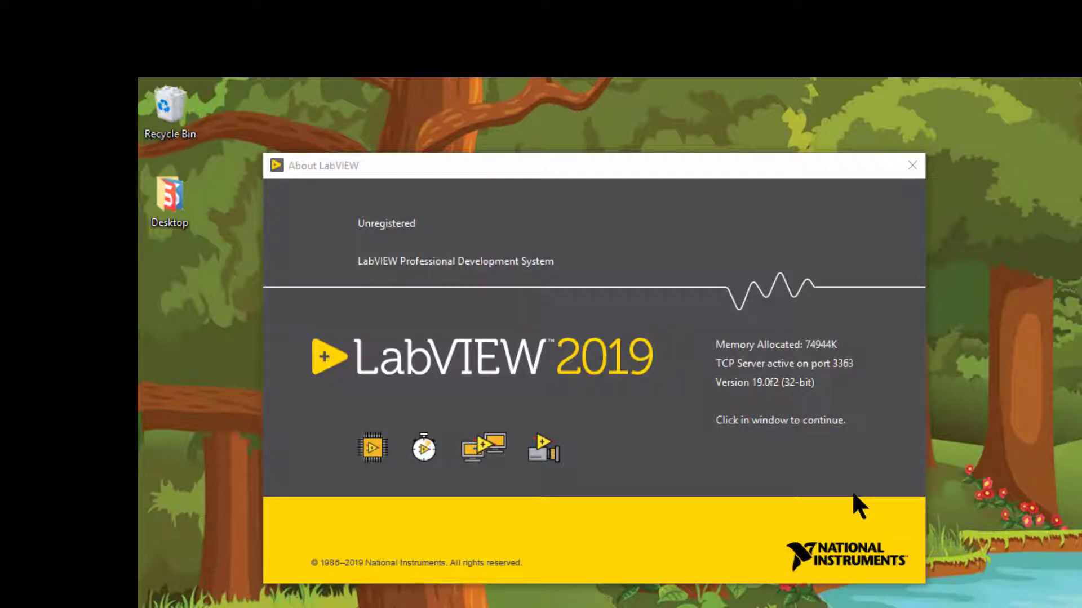
pyautogui.moveTo(835, 514)
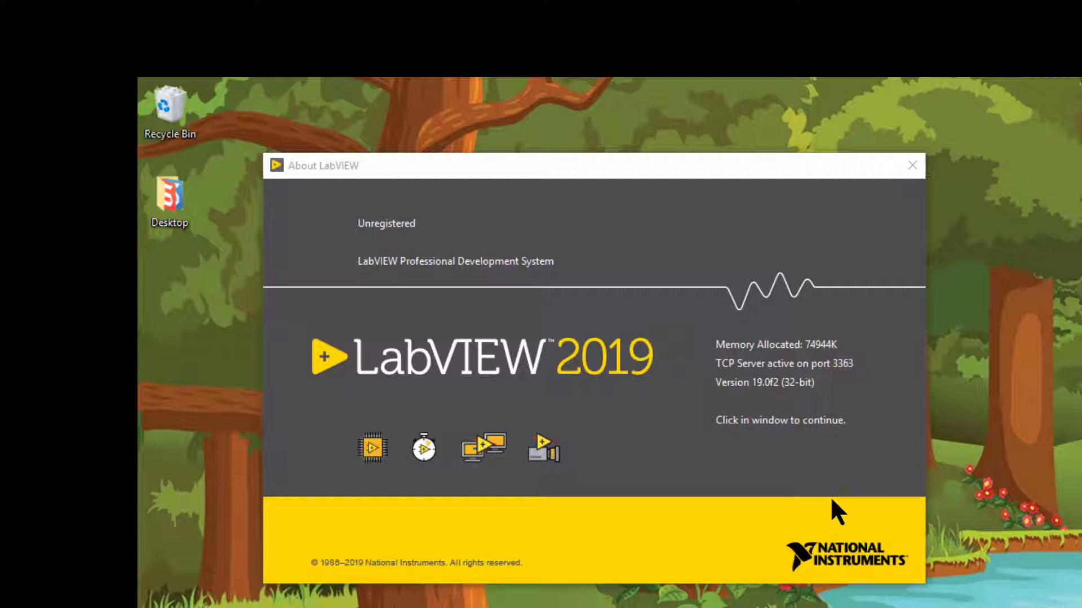
pyautogui.moveTo(835, 503)
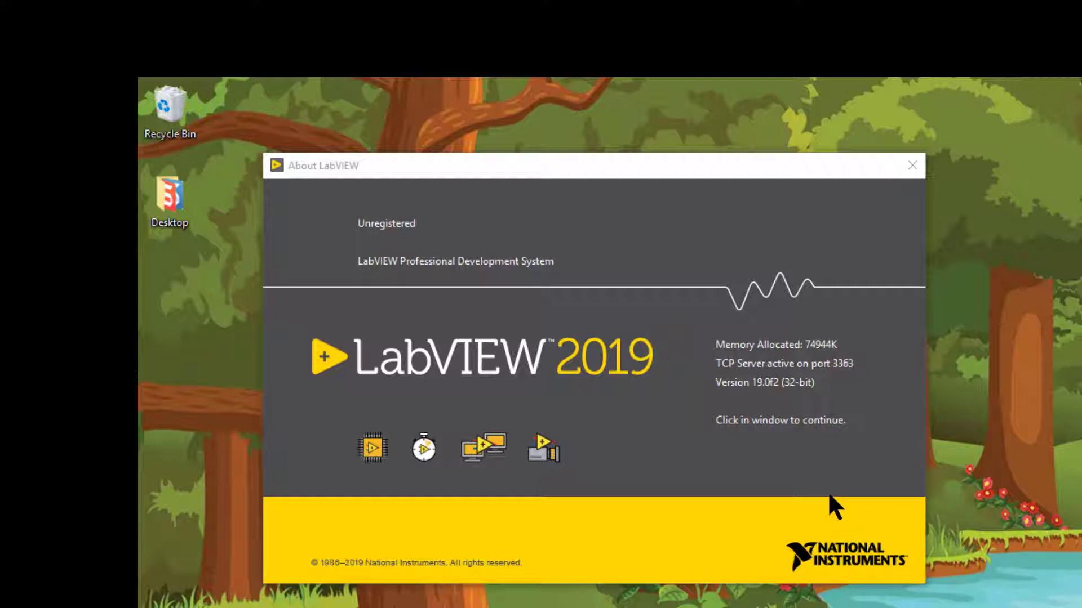
pyautogui.moveTo(831, 507)
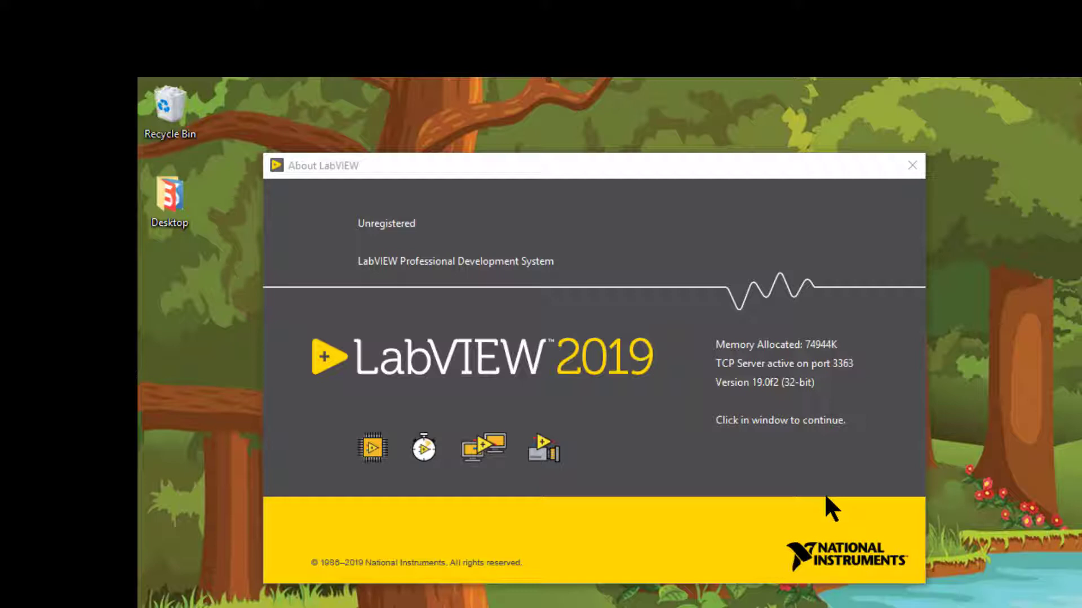
pyautogui.moveTo(832, 503)
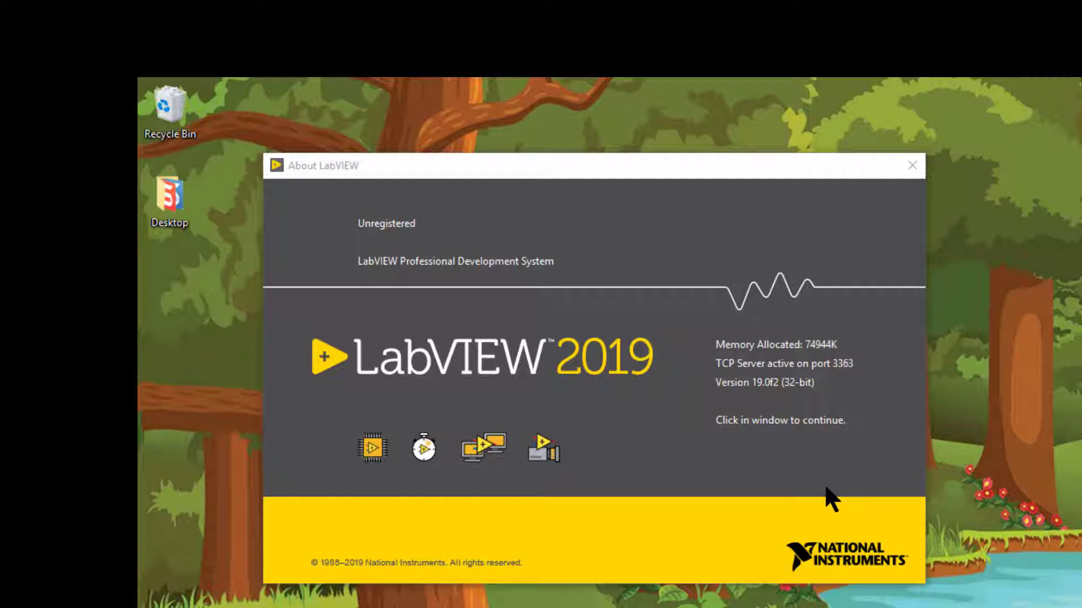
pyautogui.moveTo(828, 502)
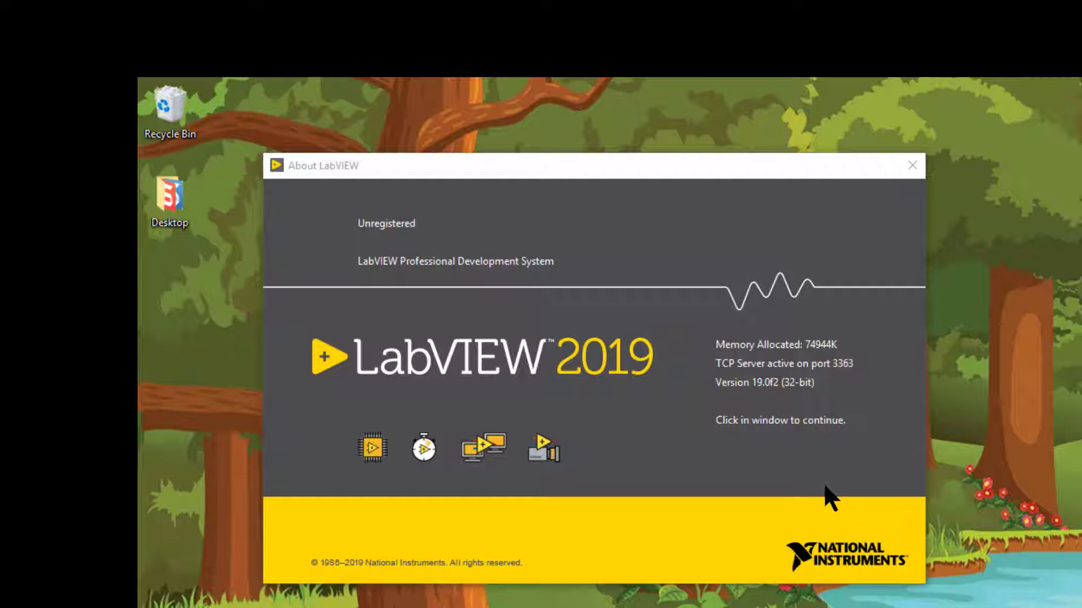
pyautogui.moveTo(826, 493)
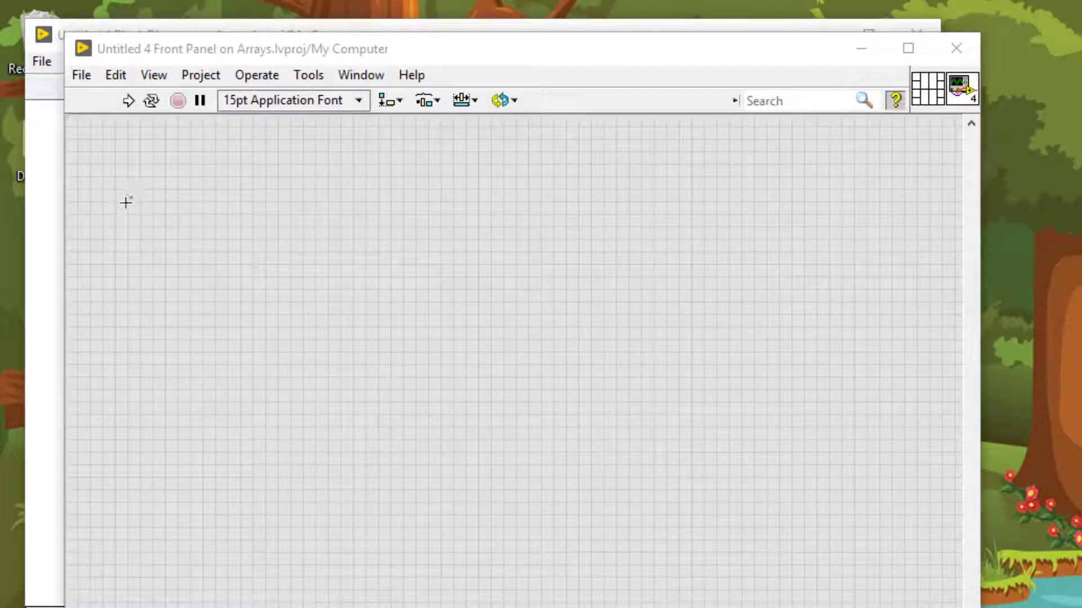
pyautogui.moveTo(142, 202)
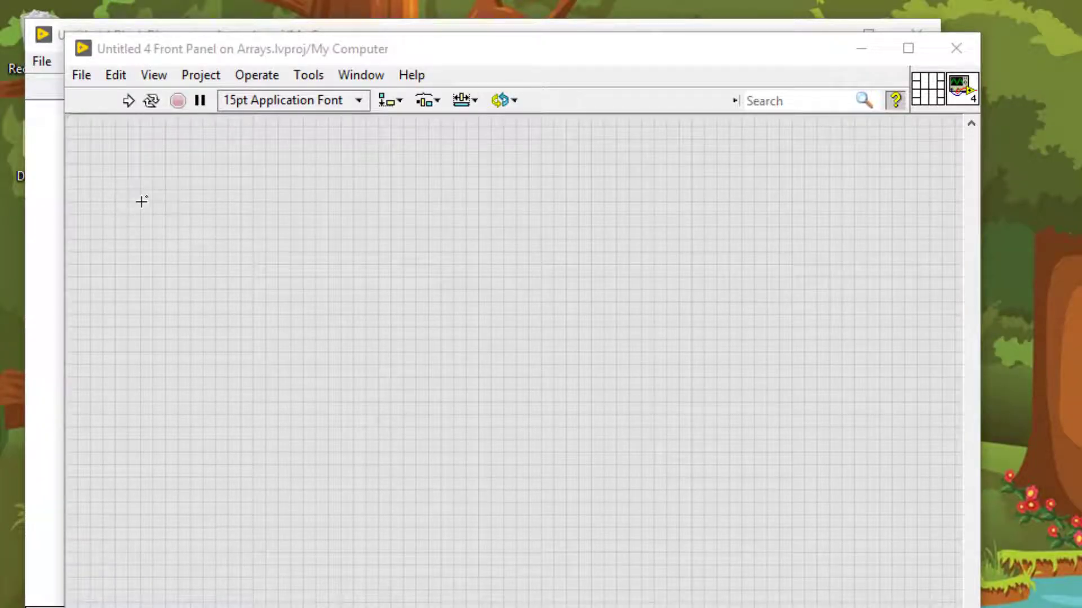
# Step: Save the new VI as 'Array to Cluster in LabVIEW'
pyautogui.click(894, 101)
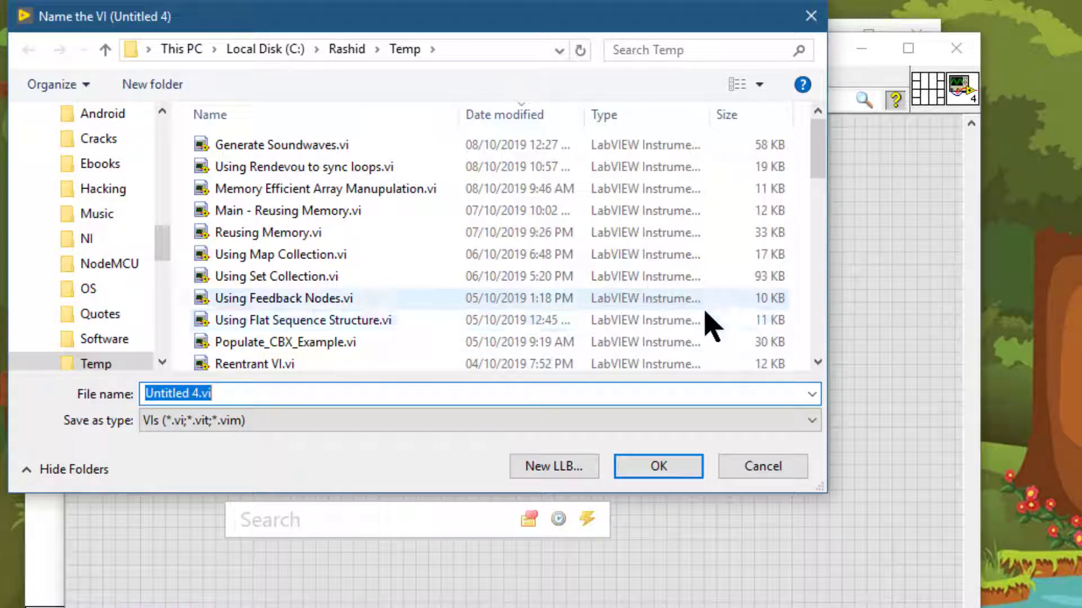
pyautogui.write('Array')
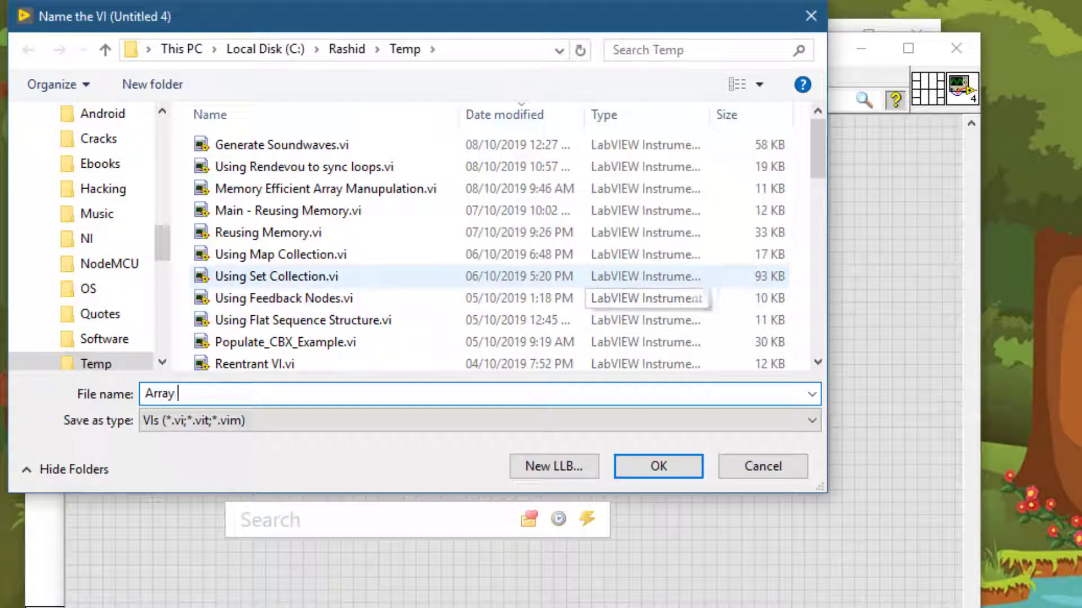
pyautogui.write('to')
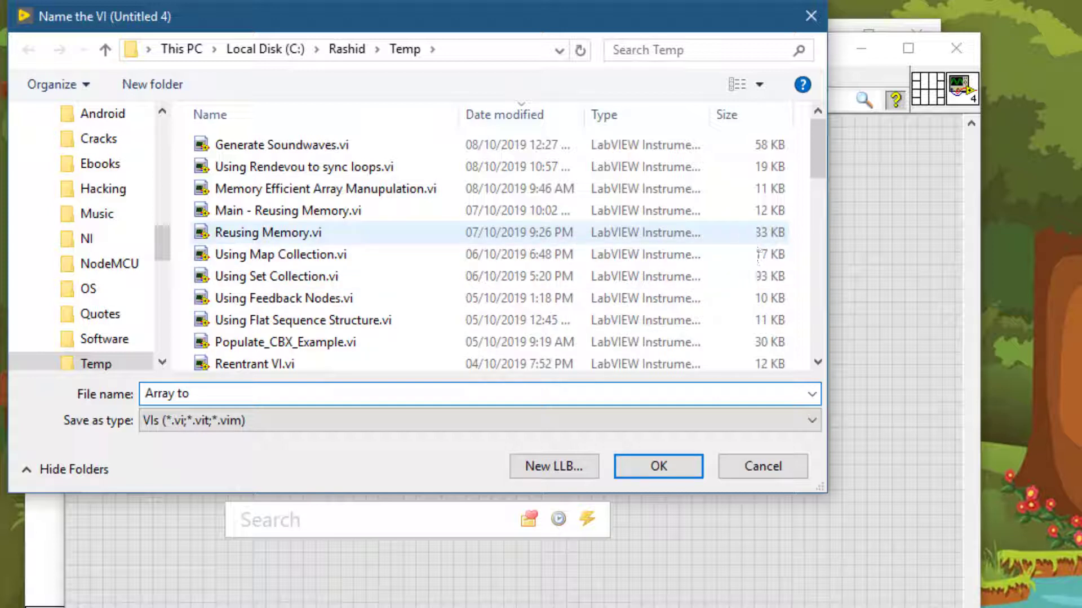
pyautogui.write('Cluste')
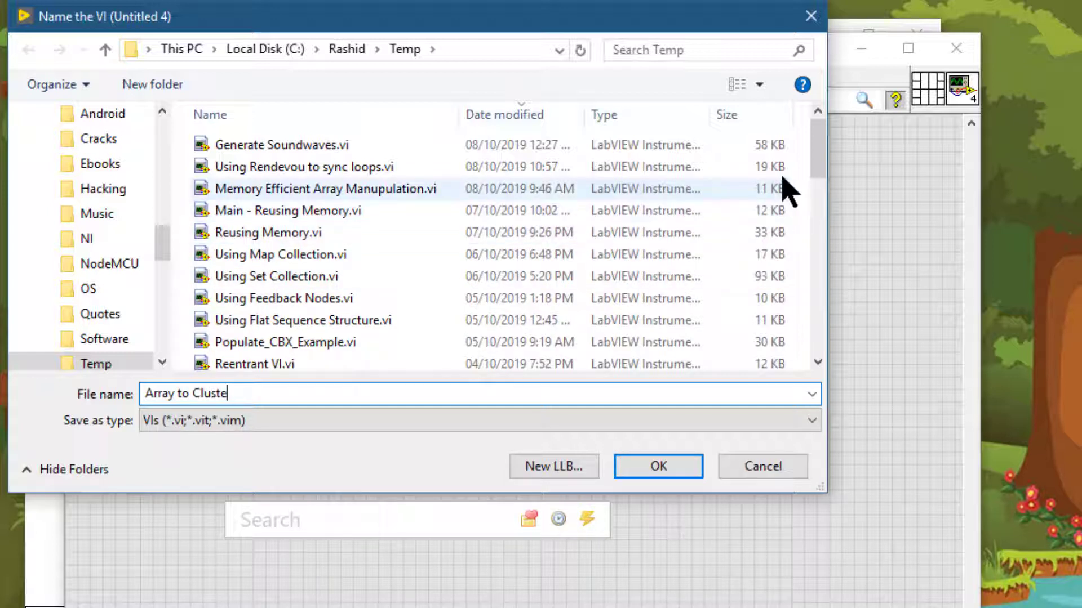
pyautogui.write('r')
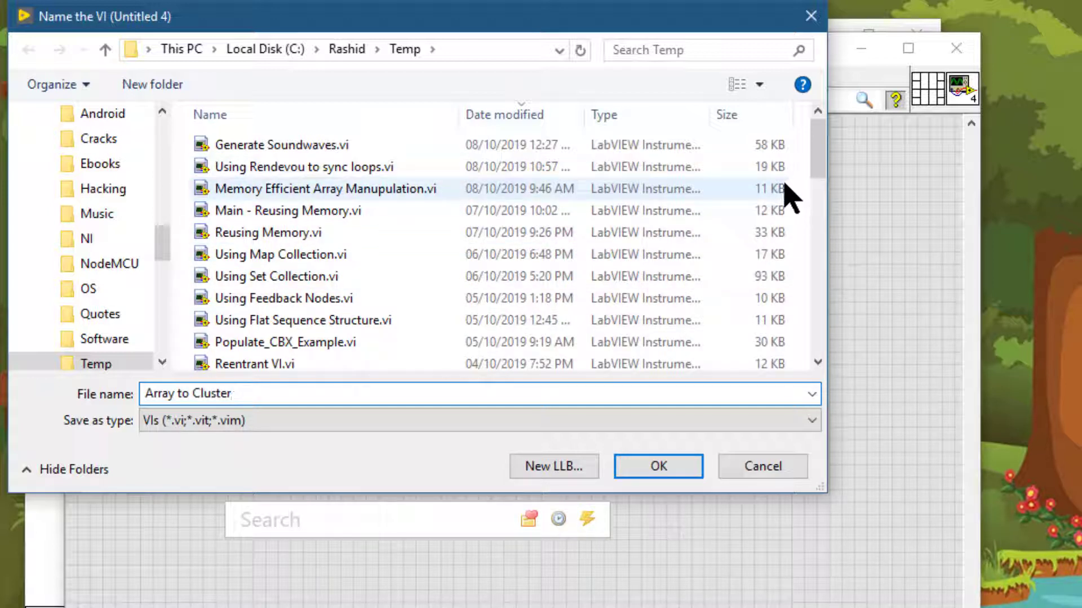
pyautogui.click(283, 145)
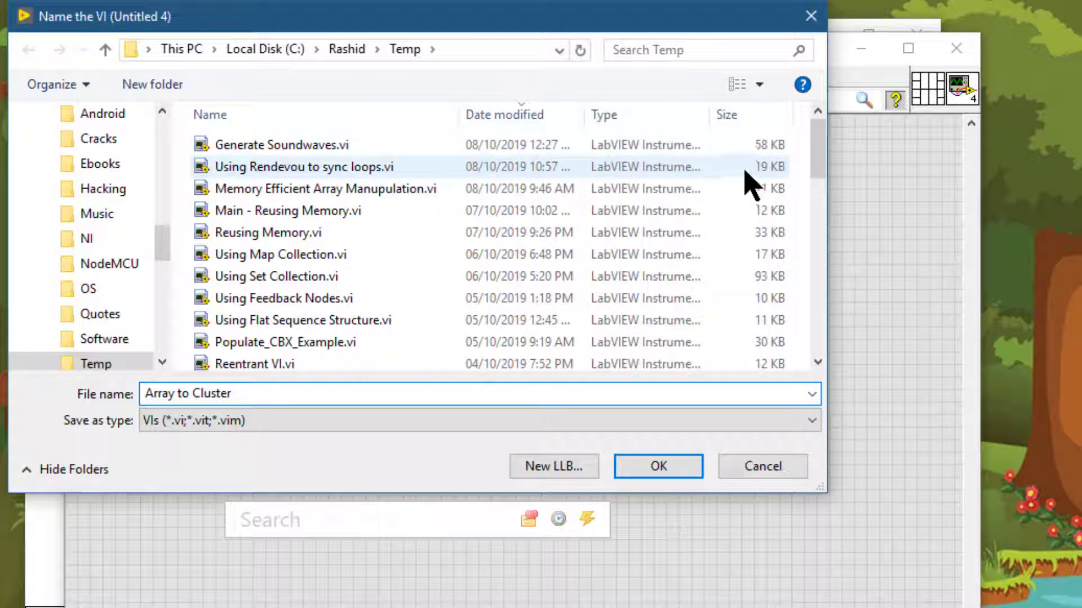
pyautogui.write('in Lab')
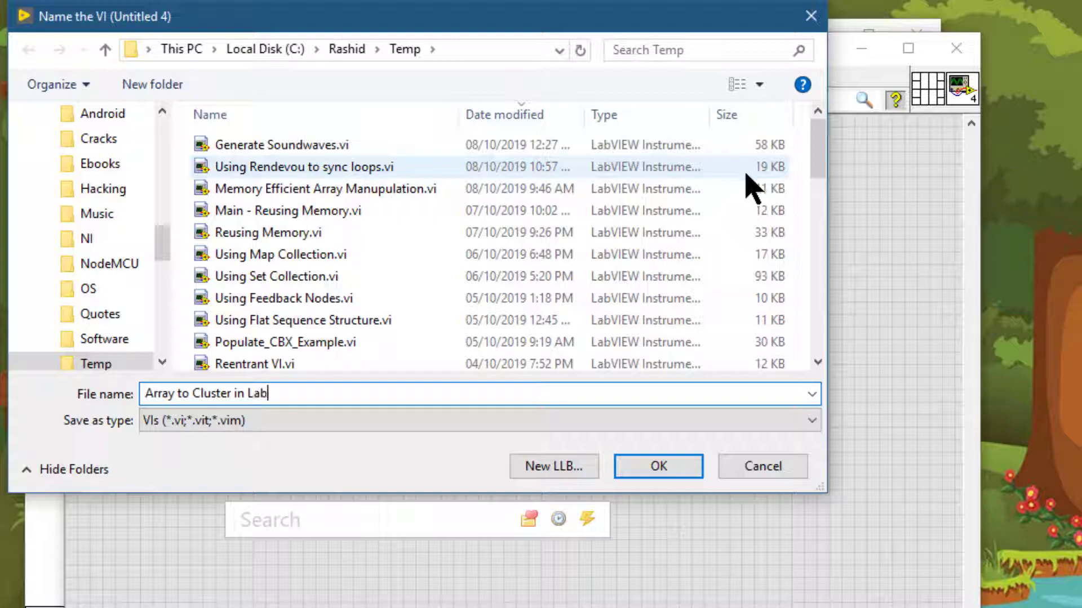
pyautogui.write('VIEW')
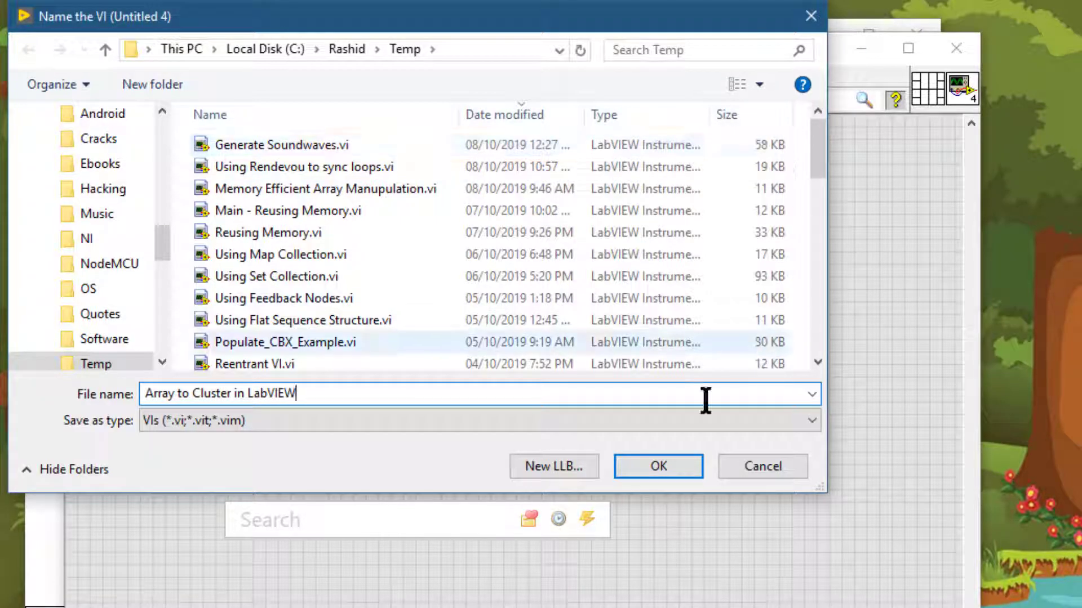
pyautogui.click(655, 467)
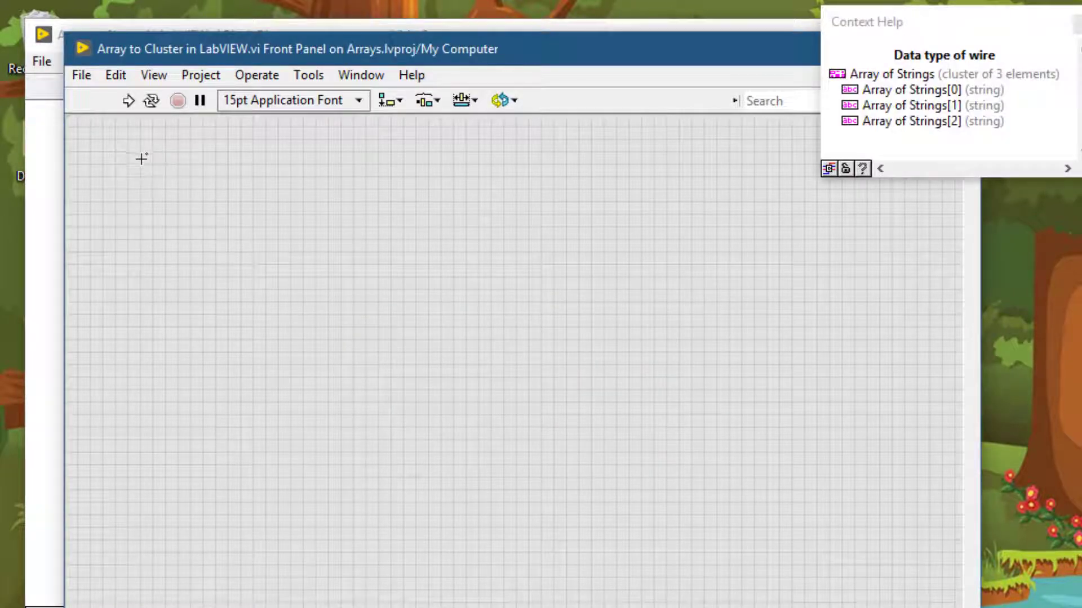
# Step: Place an Array control on the front panel with a numeric element inside
pyautogui.rightClick(141, 159)
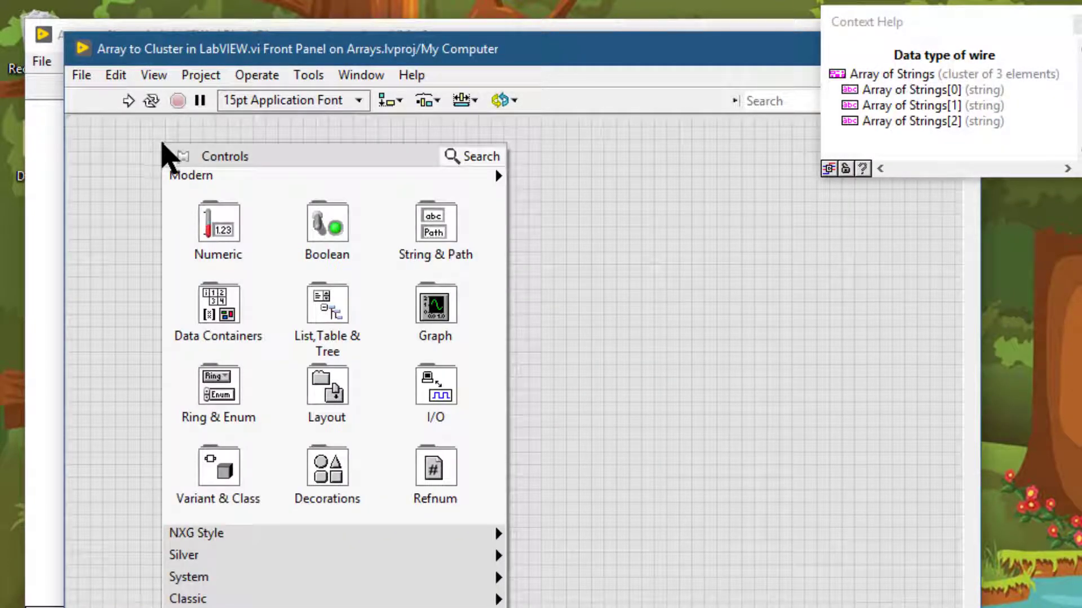
pyautogui.click(218, 230)
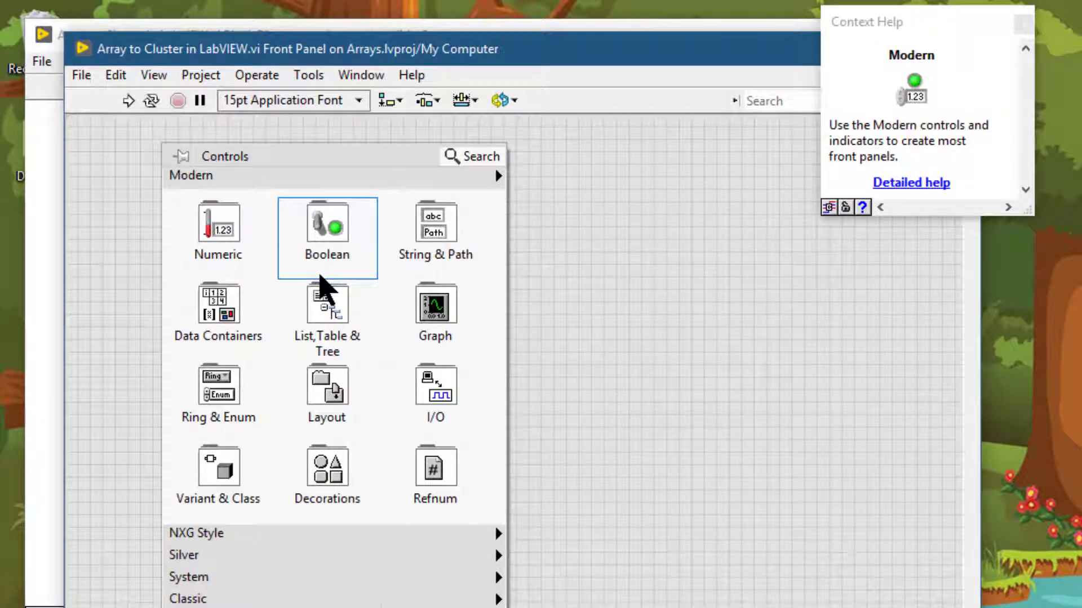
pyautogui.click(218, 227)
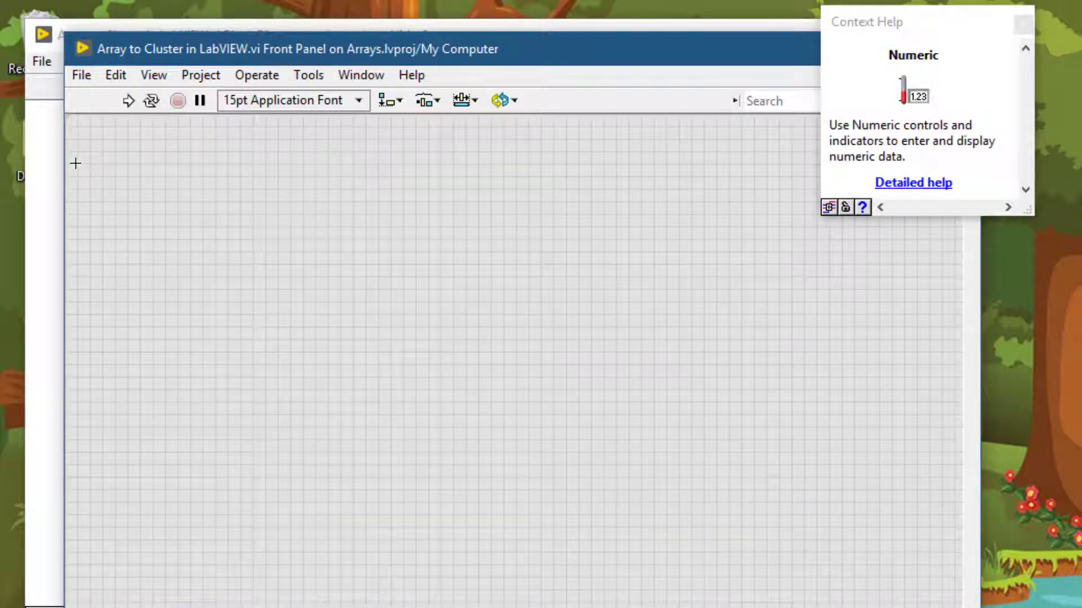
pyautogui.write('arr')
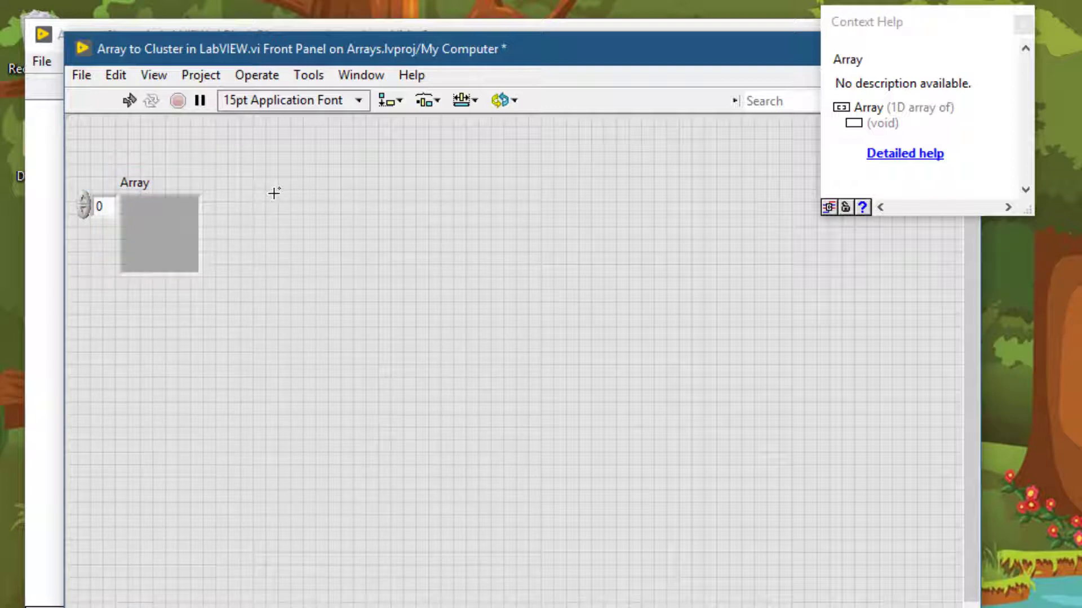
pyautogui.write('num')
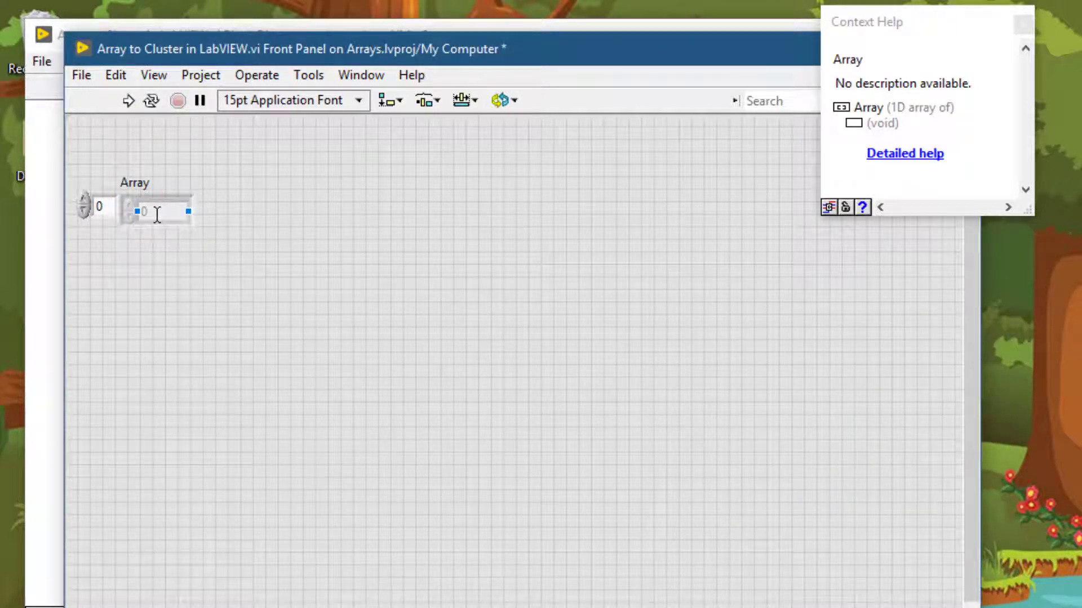
pyautogui.click(155, 210)
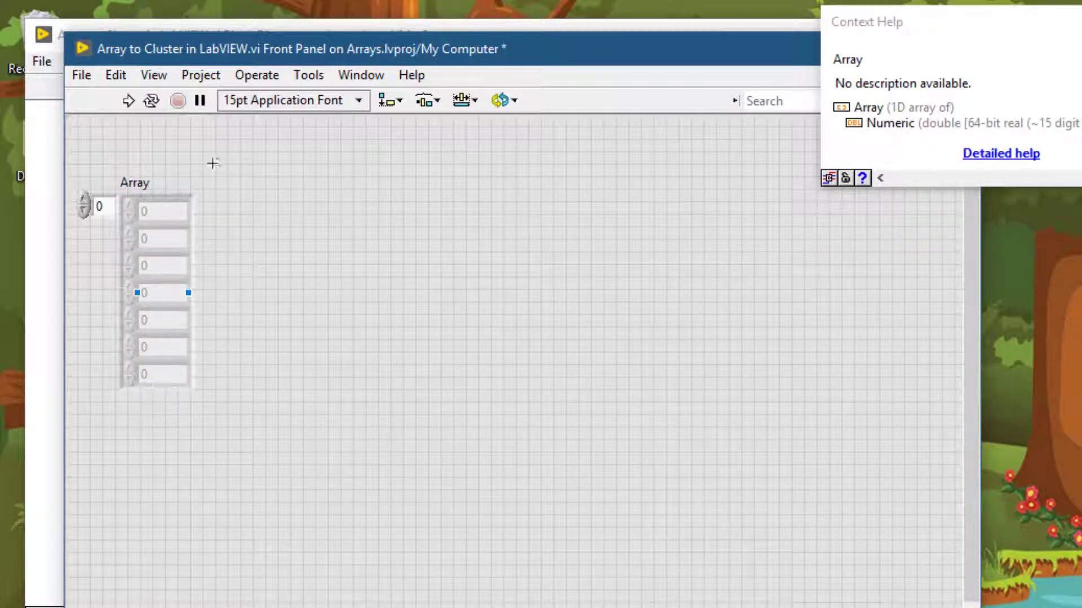
# Step: Enter 2, 4 and 6 into the array's first elements
pyautogui.click(162, 211)
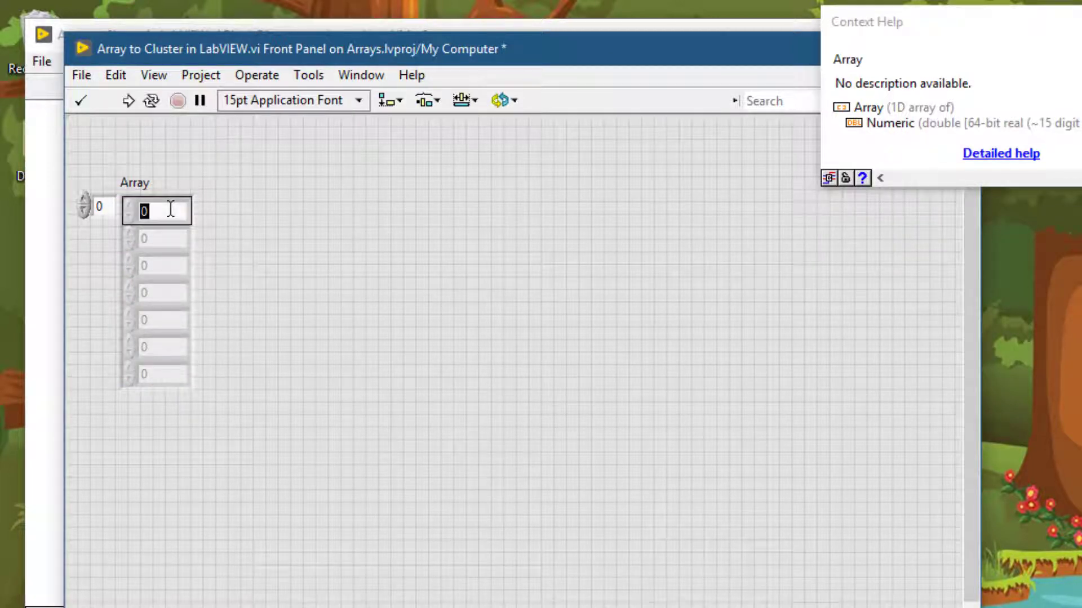
pyautogui.write('2')
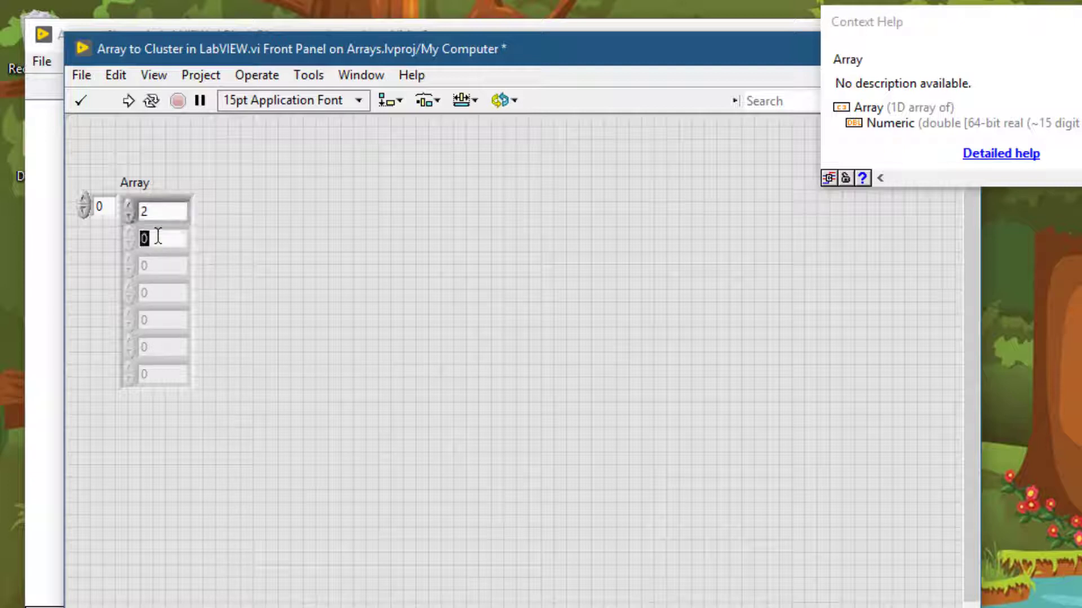
pyautogui.write('4')
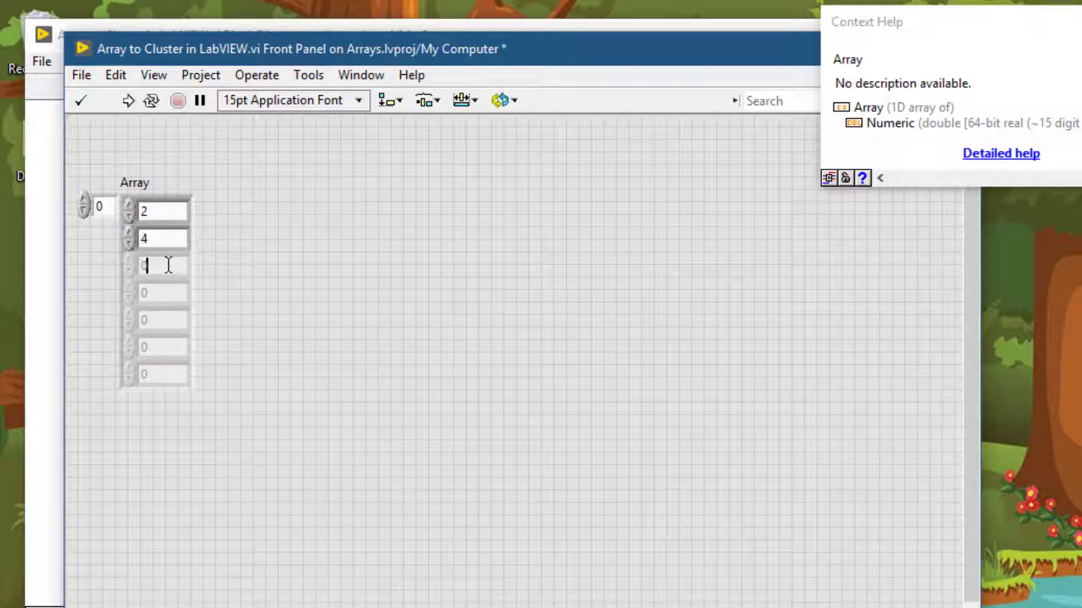
pyautogui.write('6')
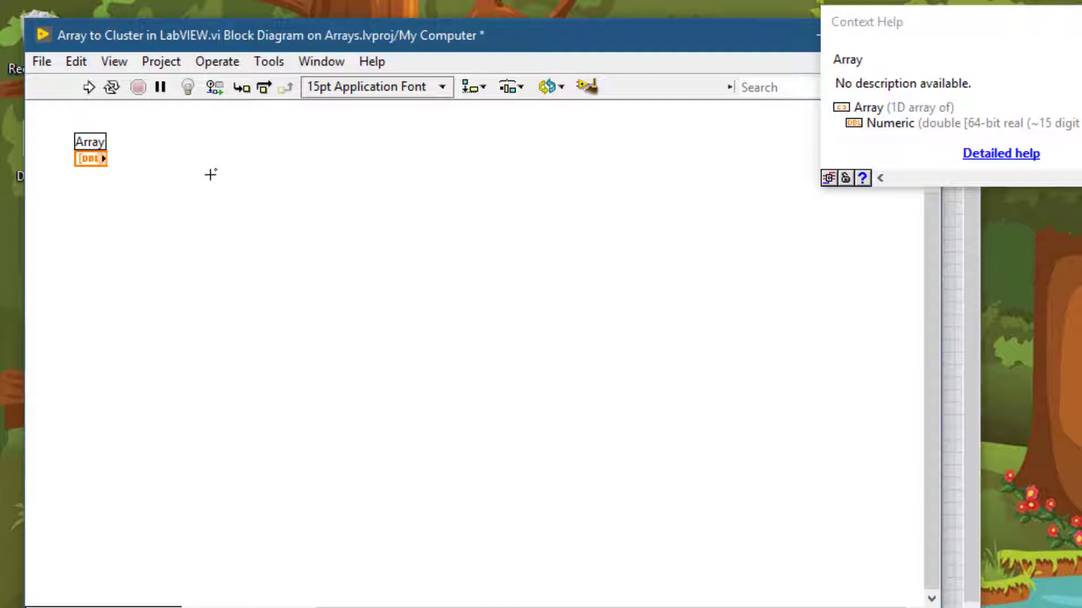
pyautogui.moveTo(136, 151)
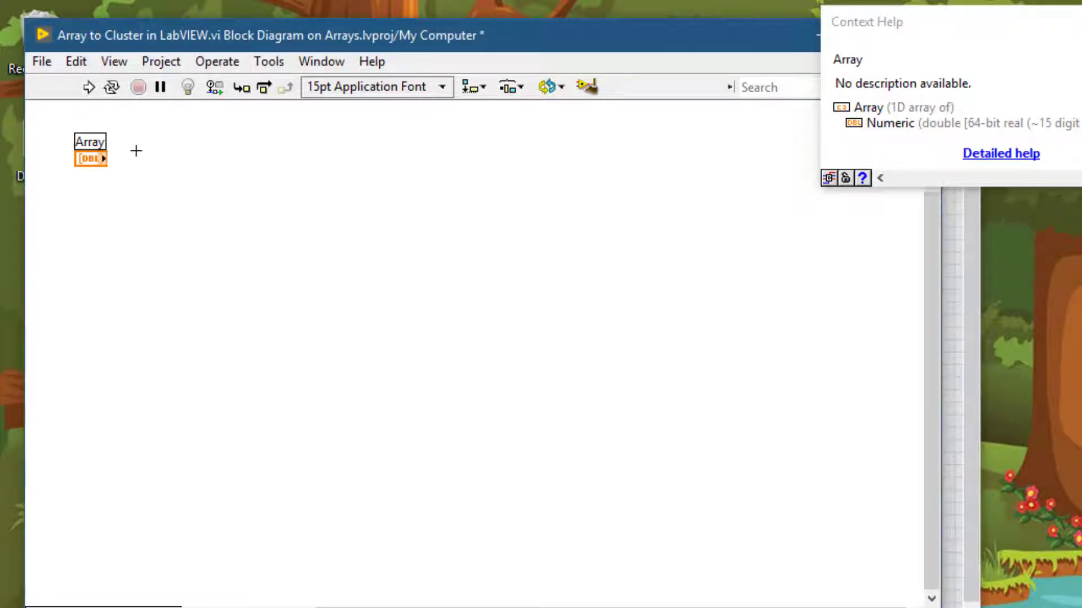
pyautogui.moveTo(143, 160)
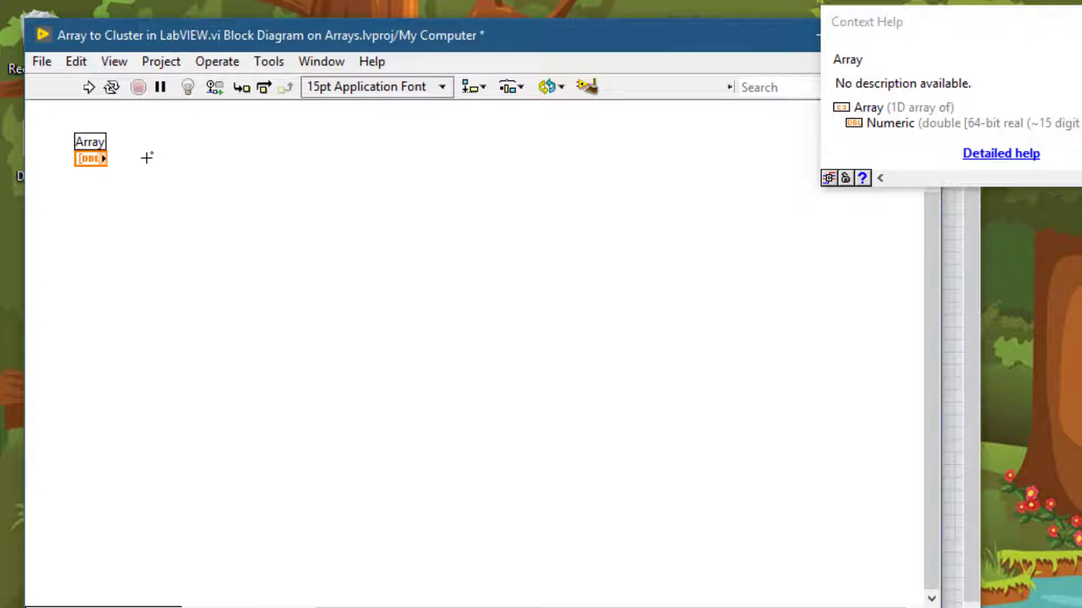
# Step: Place Array To Cluster, wire the Array into it, and create an output indicator
pyautogui.press('ctrl+space')
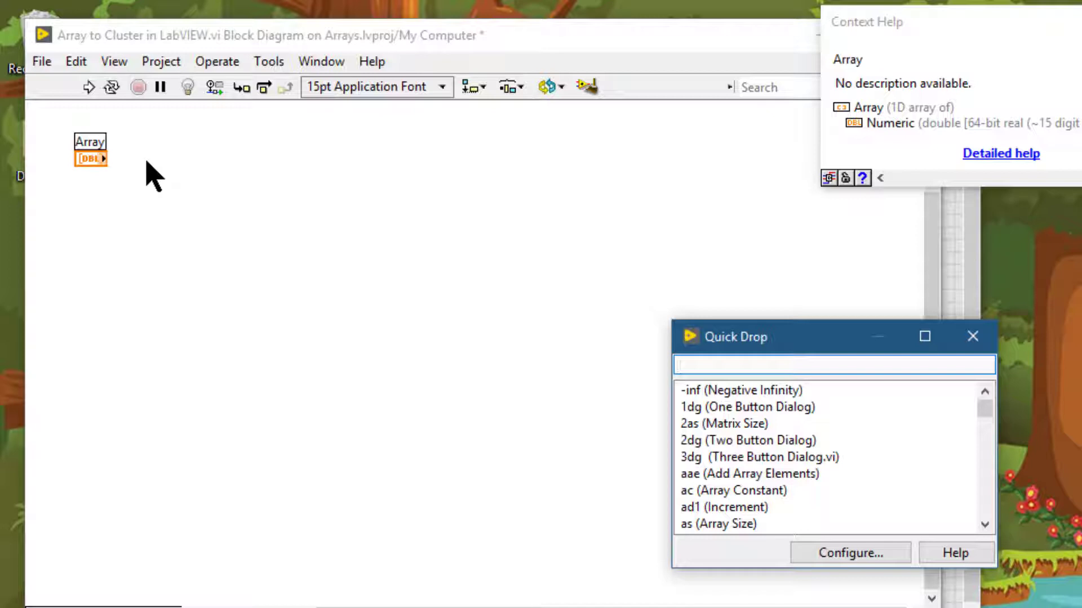
pyautogui.write('array')
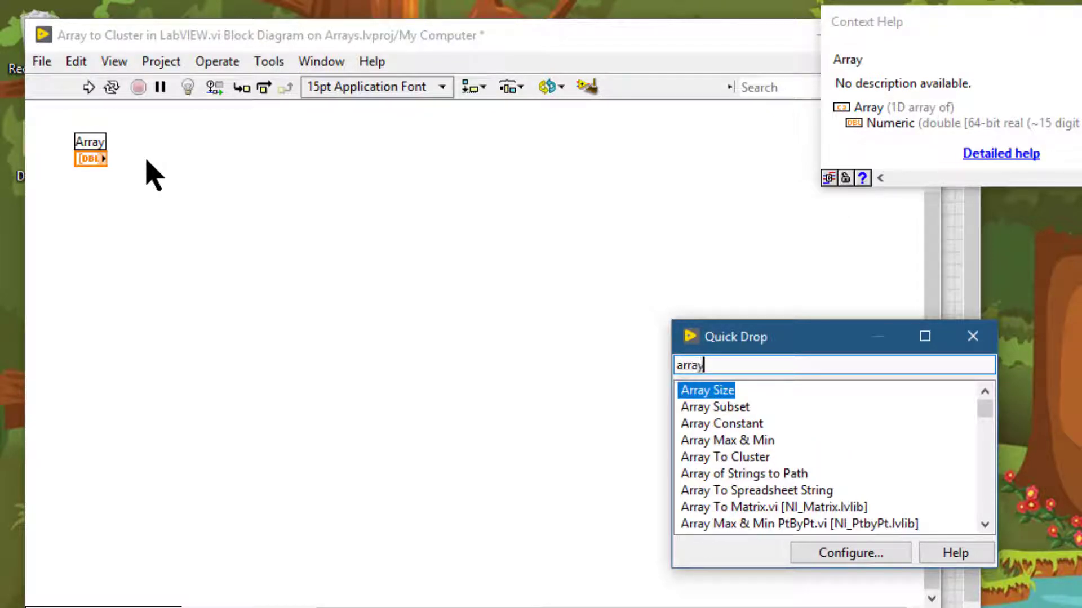
pyautogui.write('to')
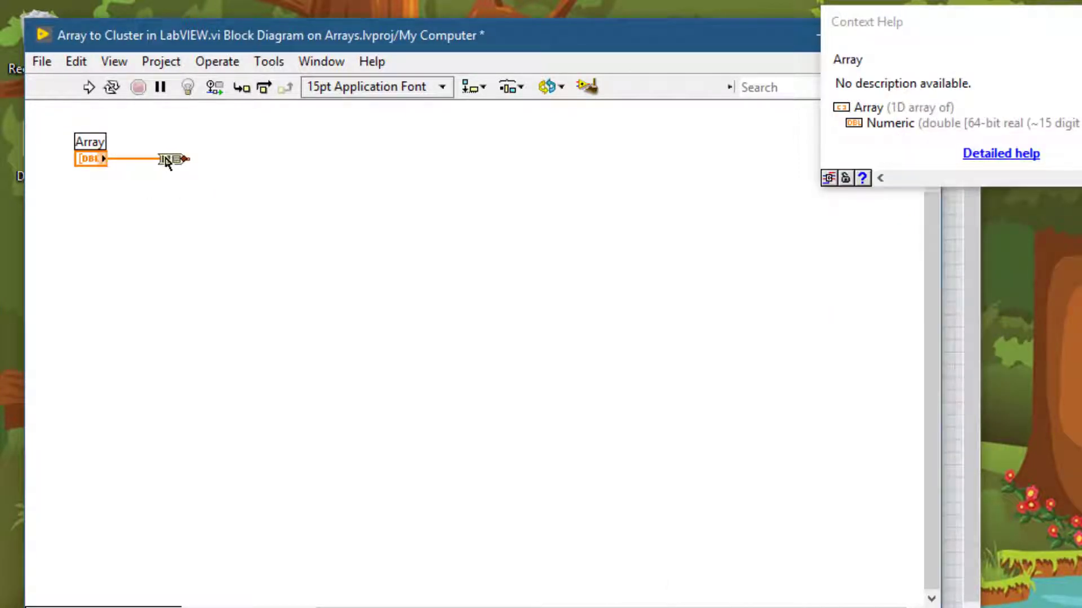
pyautogui.moveTo(165, 159)
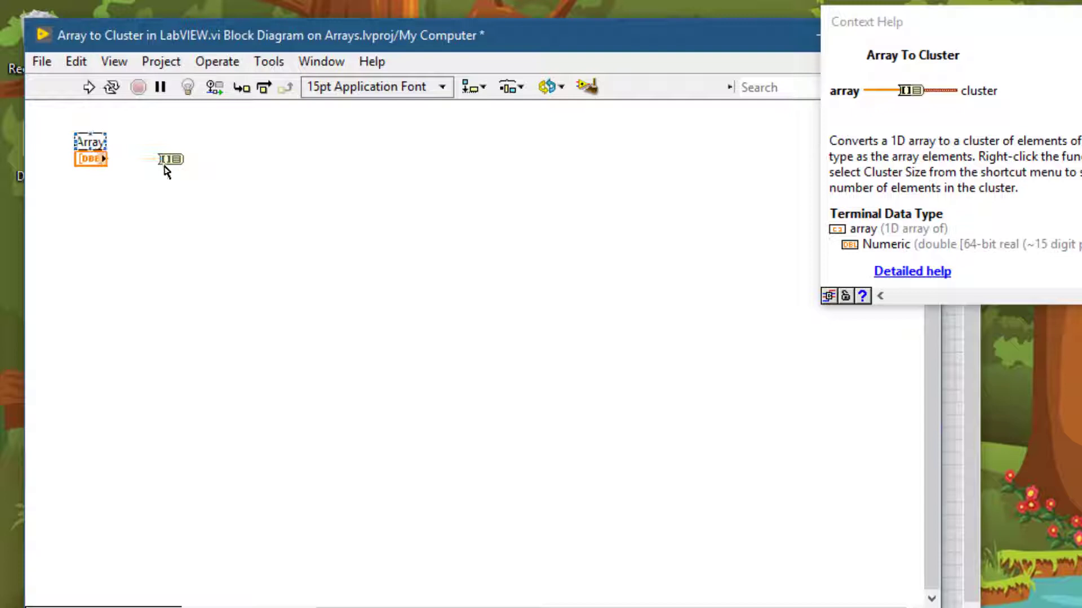
pyautogui.moveTo(107, 159); pyautogui.dragTo(158, 160)
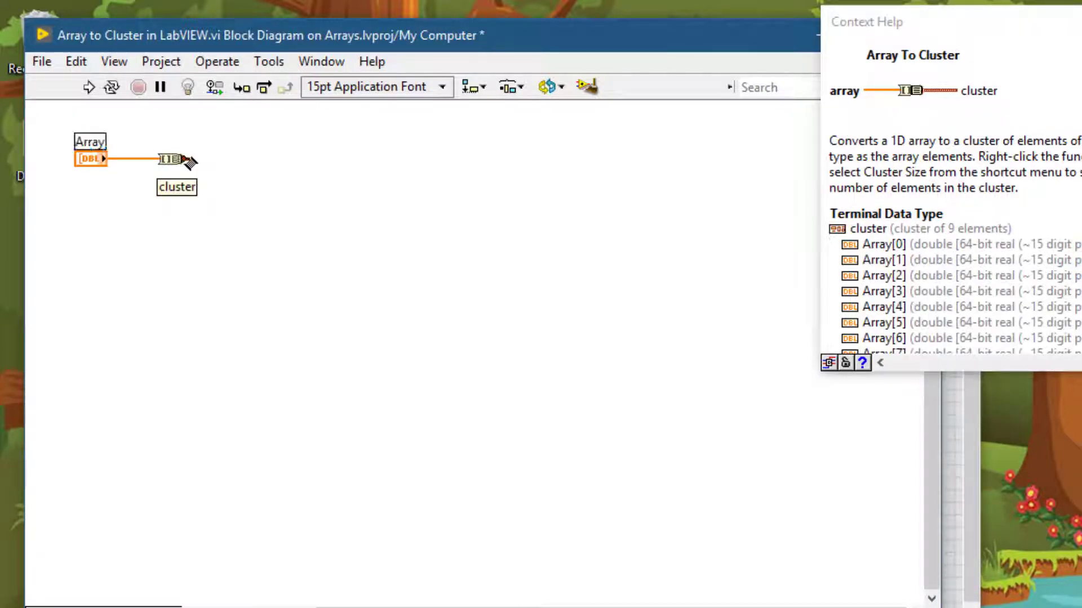
pyautogui.rightClick(171, 159)
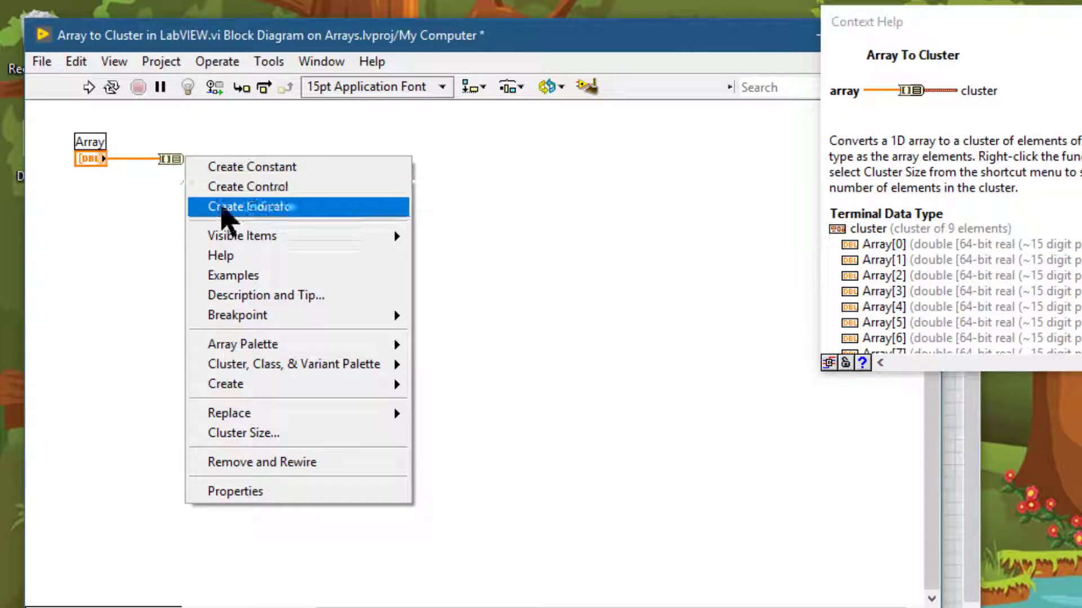
pyautogui.click(252, 206)
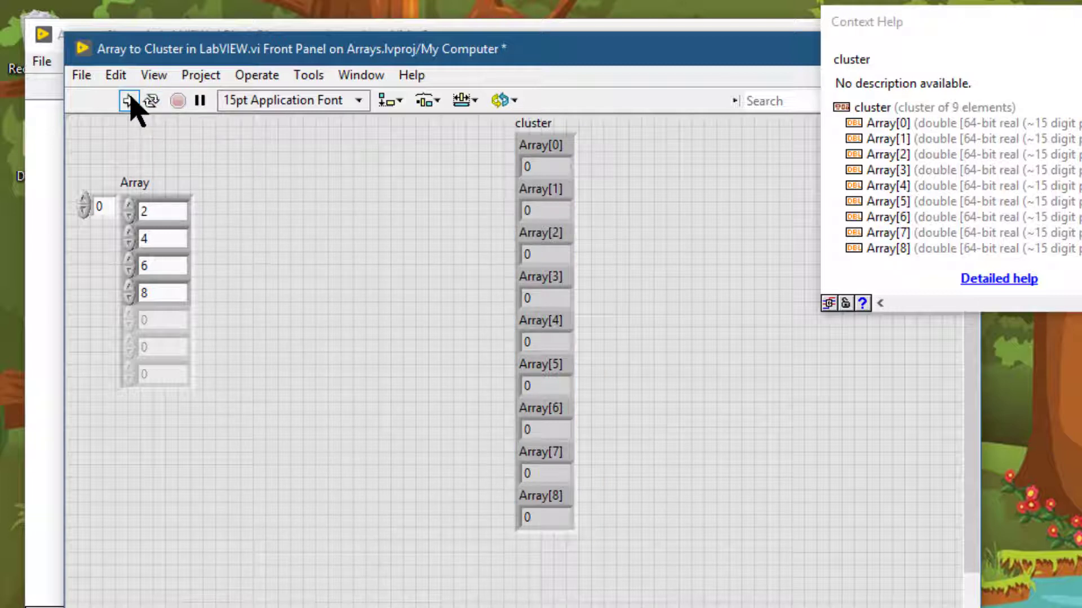
pyautogui.moveTo(128, 101)
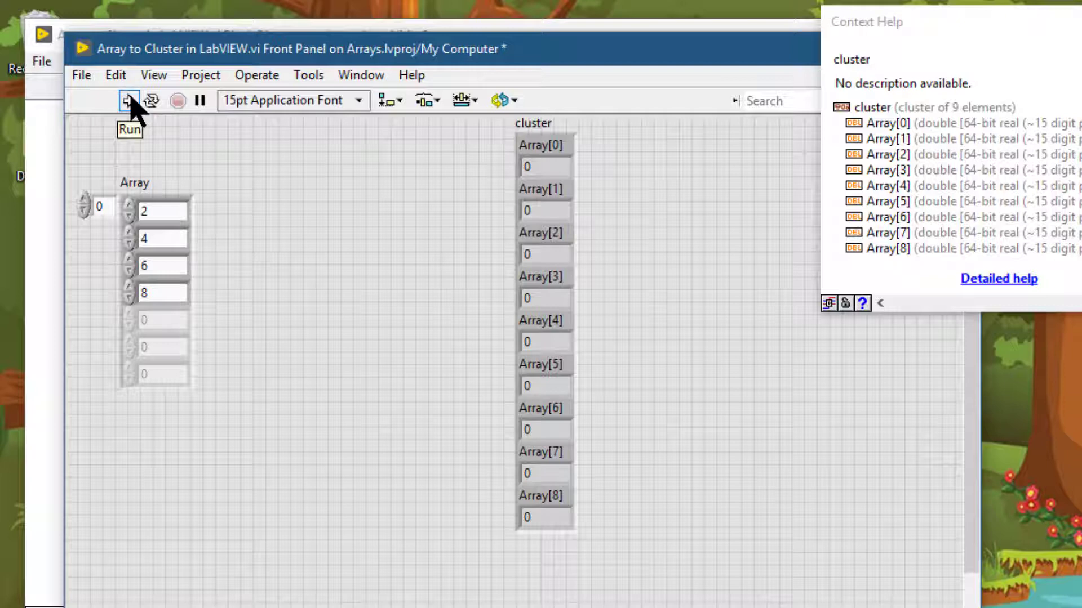
# Step: Run the VI and inspect cluster elements Array[0] through Array[8]: 2, 4, then zeros
pyautogui.click(127, 101)
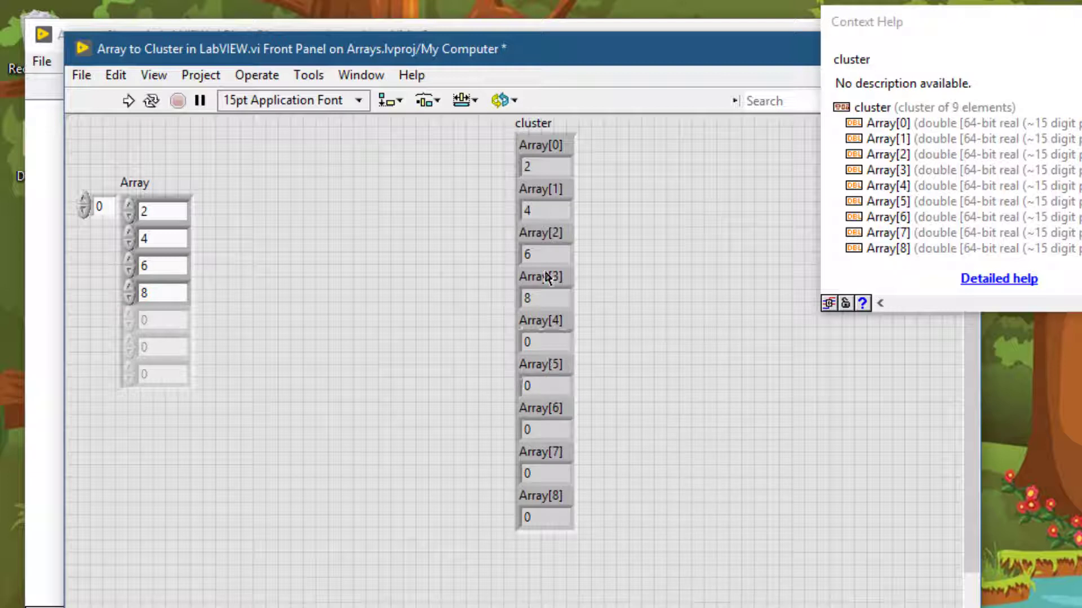
pyautogui.click(98, 207)
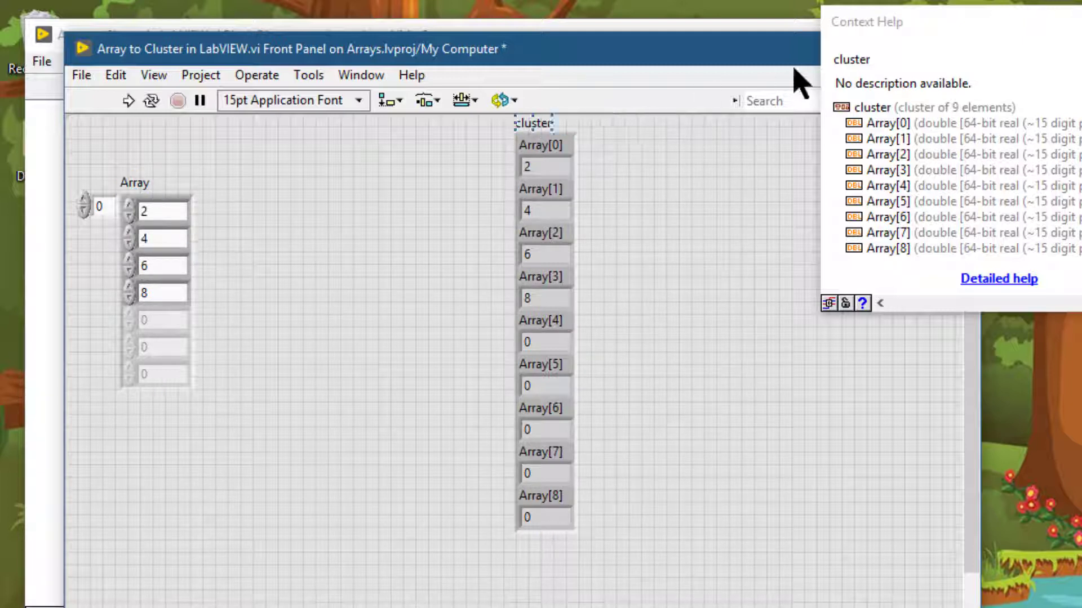
pyautogui.click(544, 210)
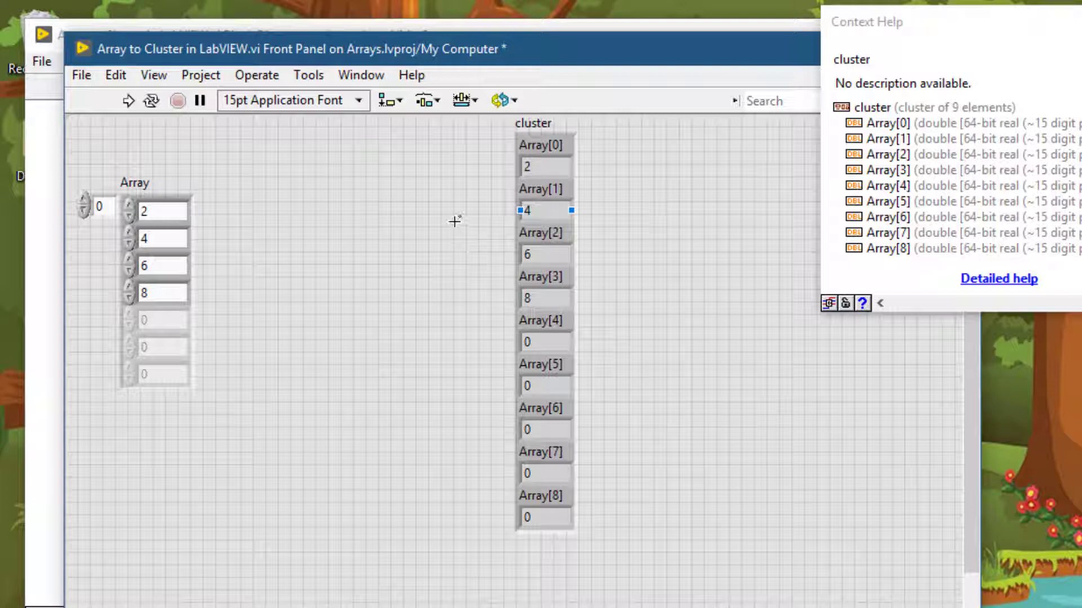
pyautogui.click(543, 166)
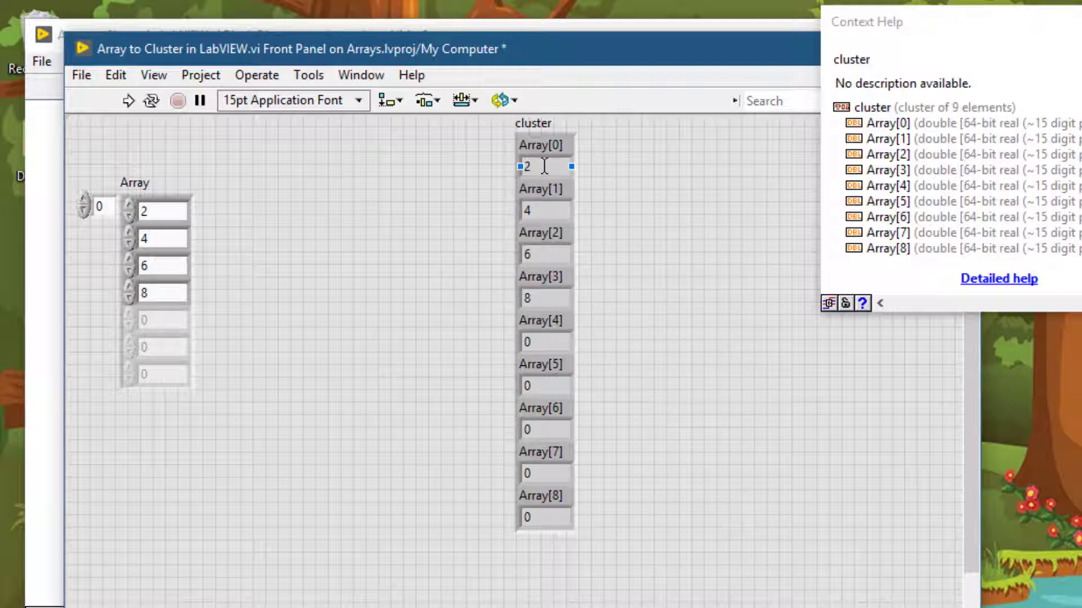
pyautogui.click(542, 232)
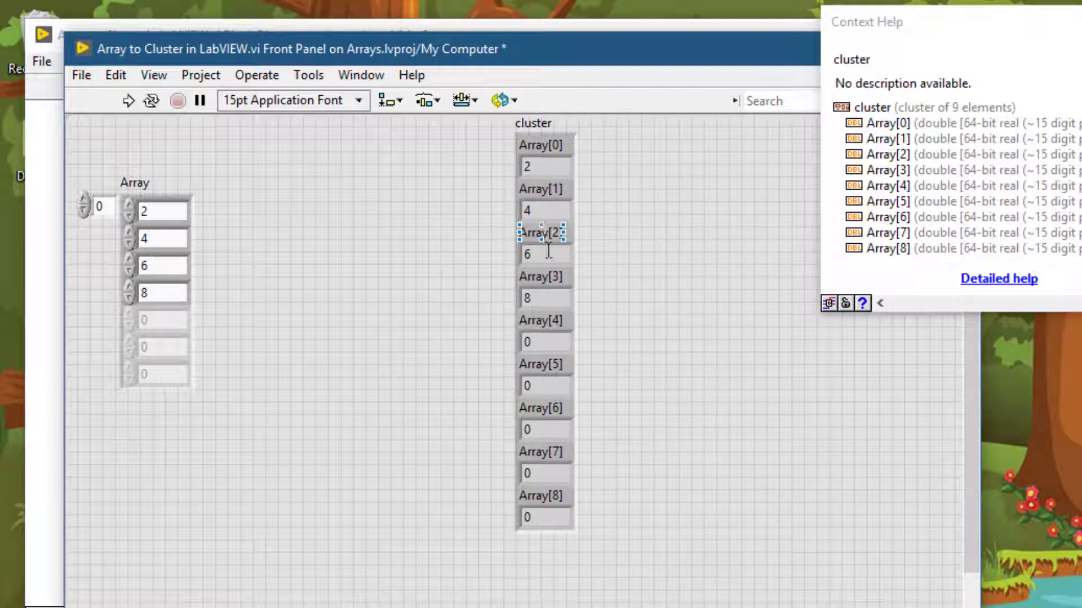
pyautogui.click(543, 385)
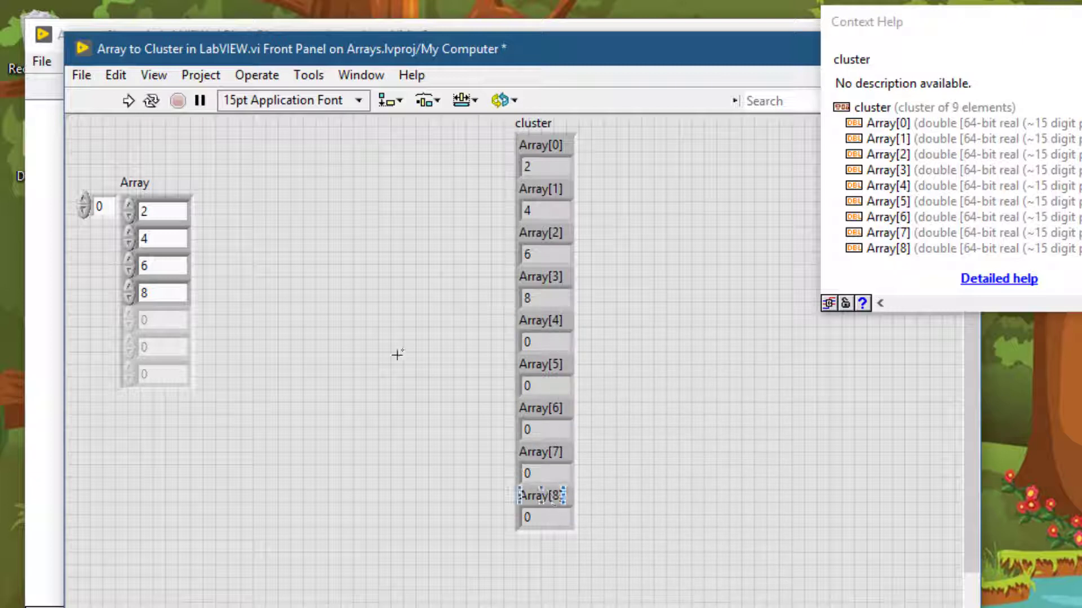
pyautogui.moveTo(325, 210)
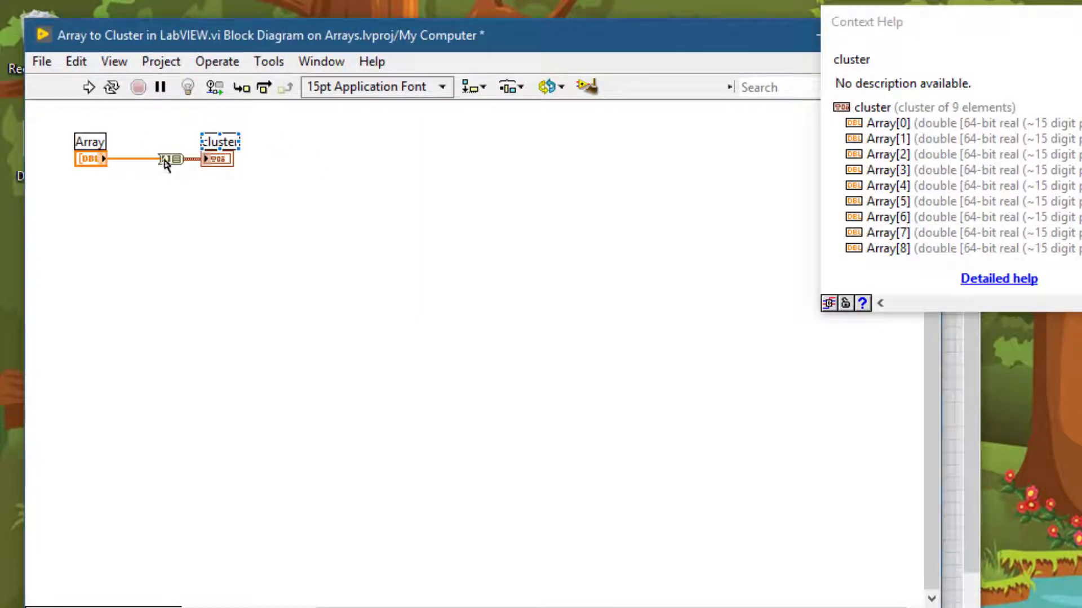
# Step: Set Array To Cluster's cluster size to 4 and create a new indicator for its output
pyautogui.rightClick(169, 159)
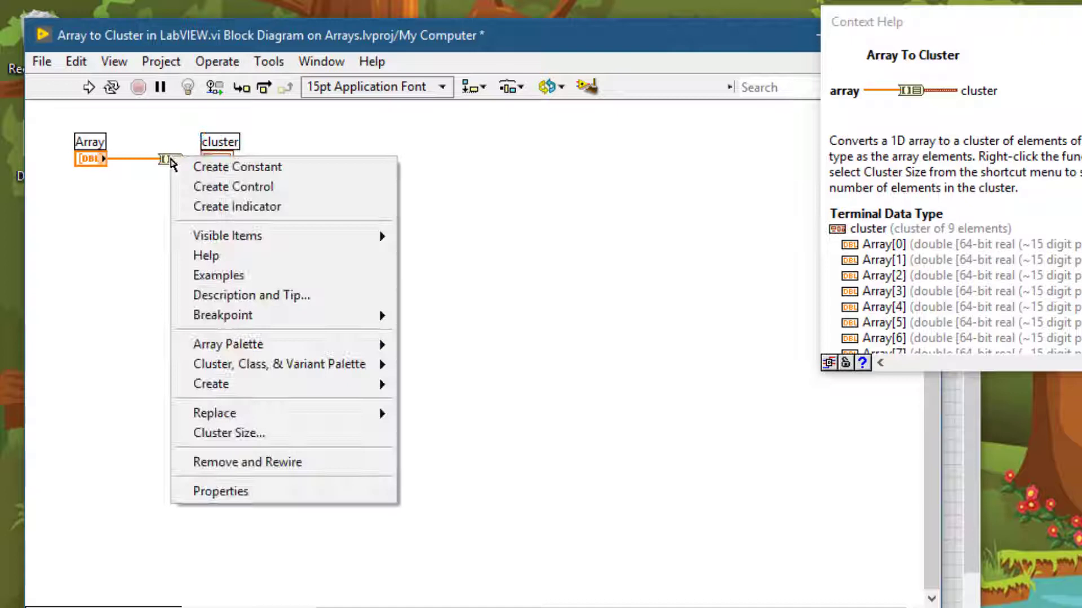
pyautogui.moveTo(229, 433)
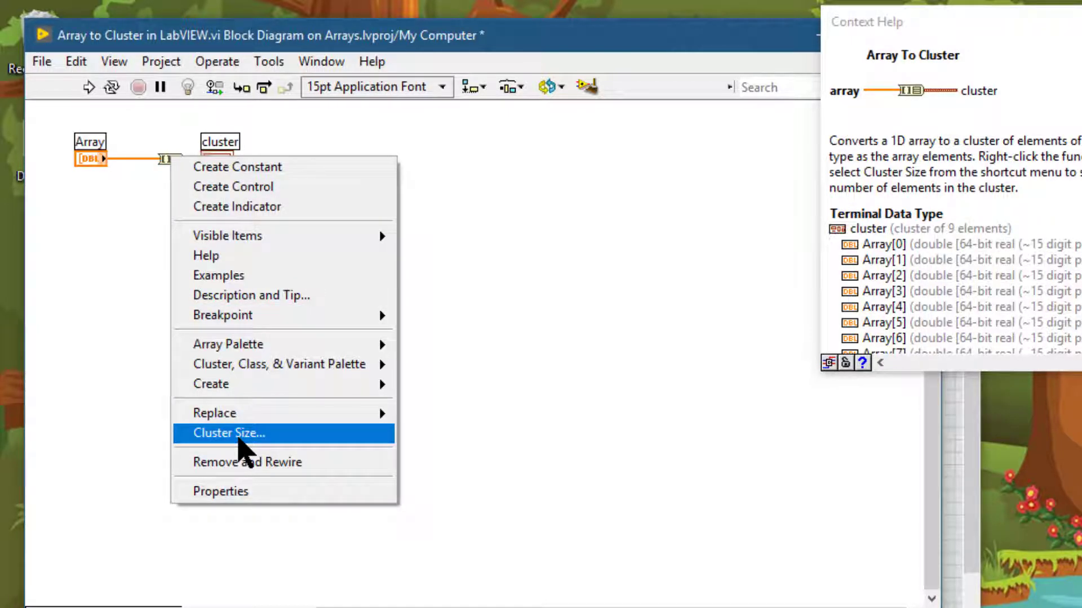
pyautogui.click(229, 434)
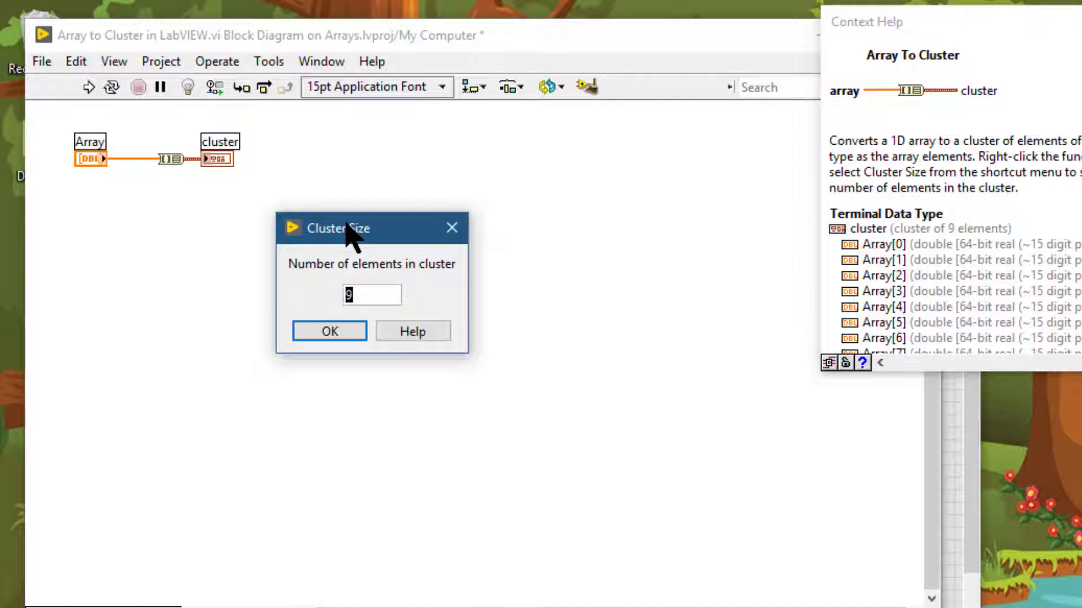
pyautogui.write('4')
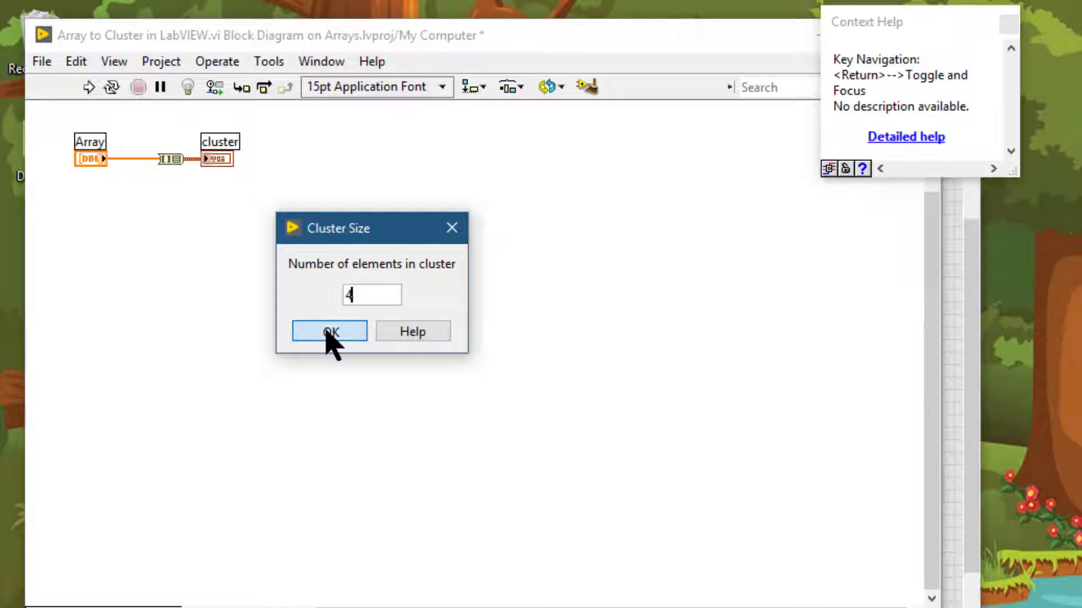
pyautogui.click(329, 331)
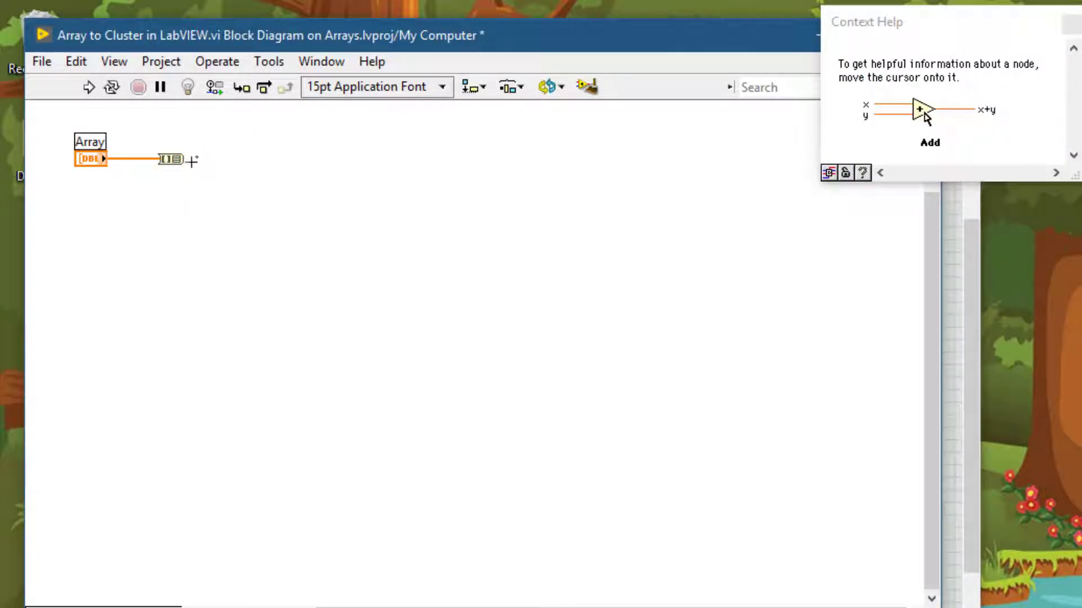
pyautogui.rightClick(171, 159)
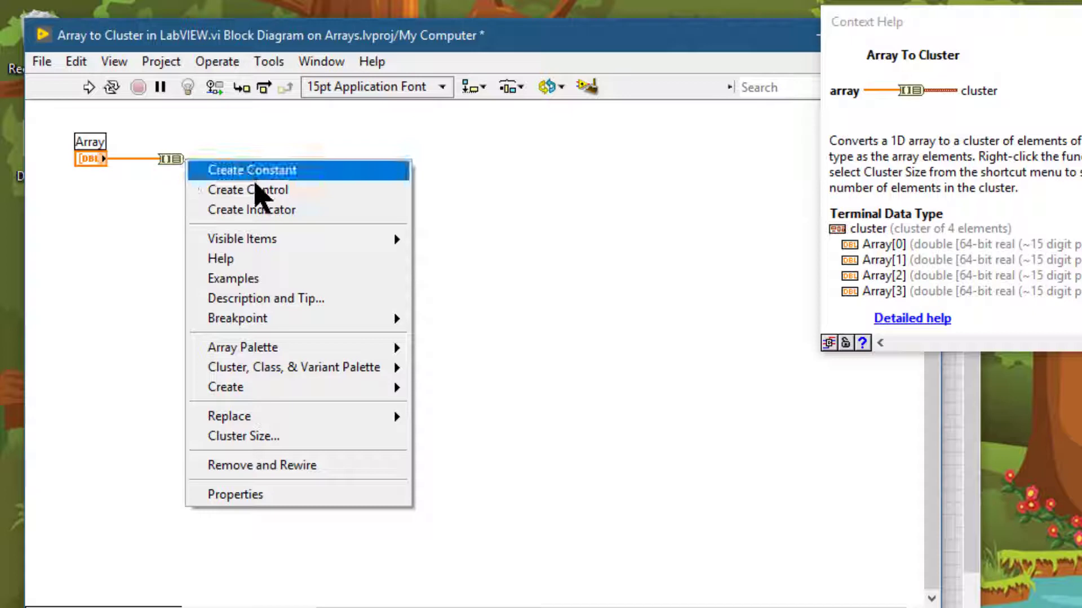
pyautogui.click(251, 209)
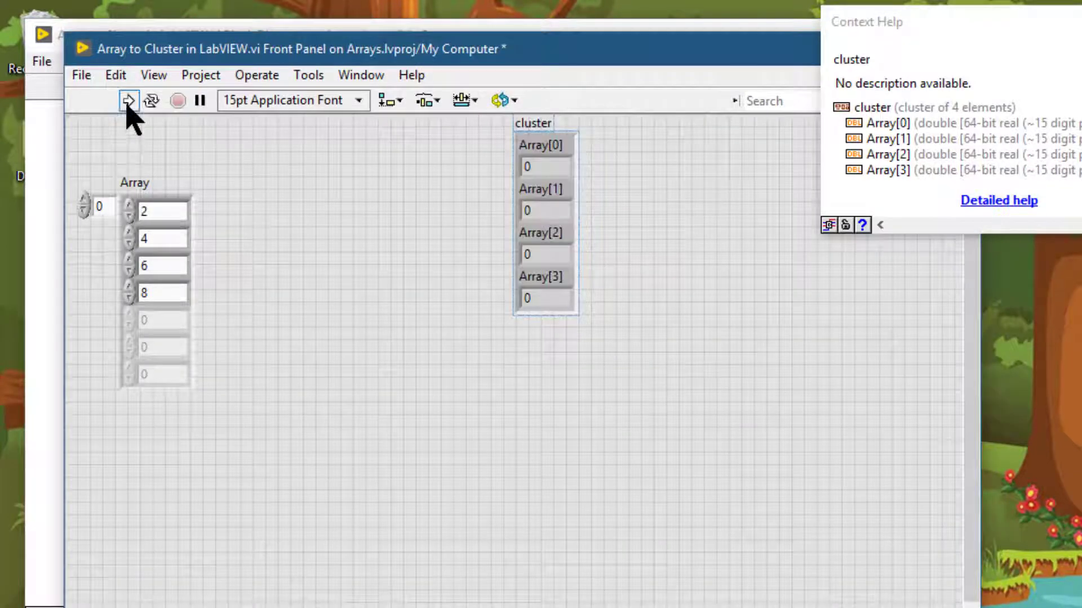
# Step: Run the VI, check the cluster values 2, 4, 6, 8, and select the indicator
pyautogui.click(128, 101)
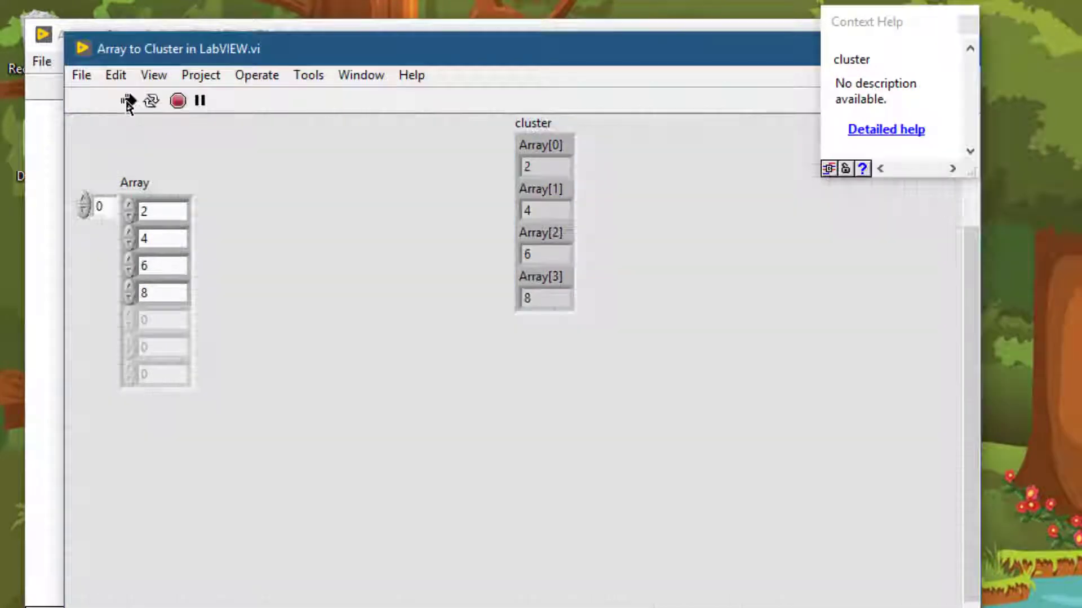
pyautogui.click(545, 298)
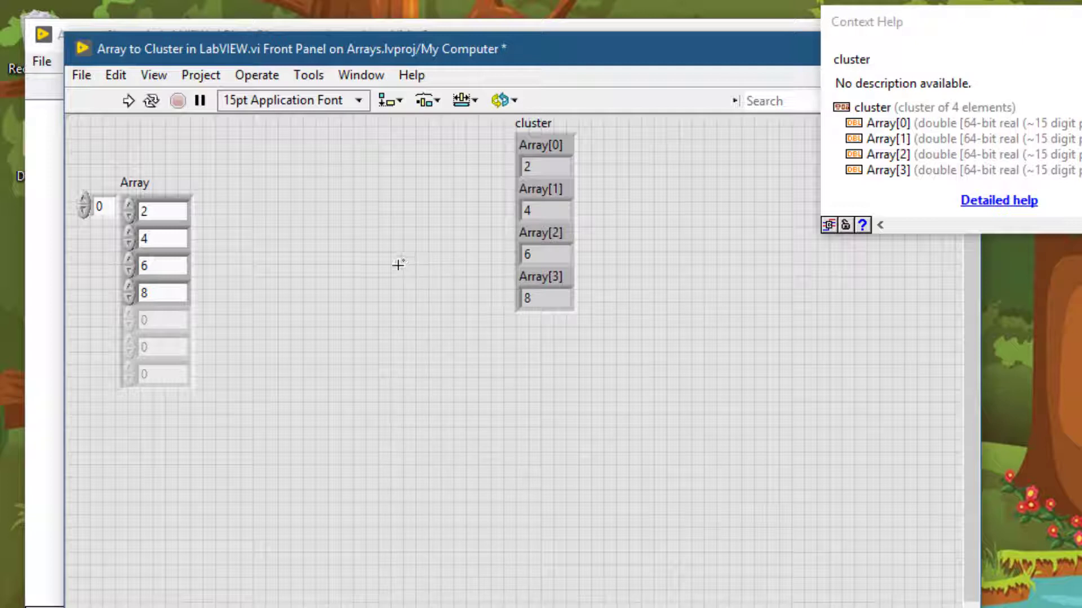
pyautogui.moveTo(419, 261)
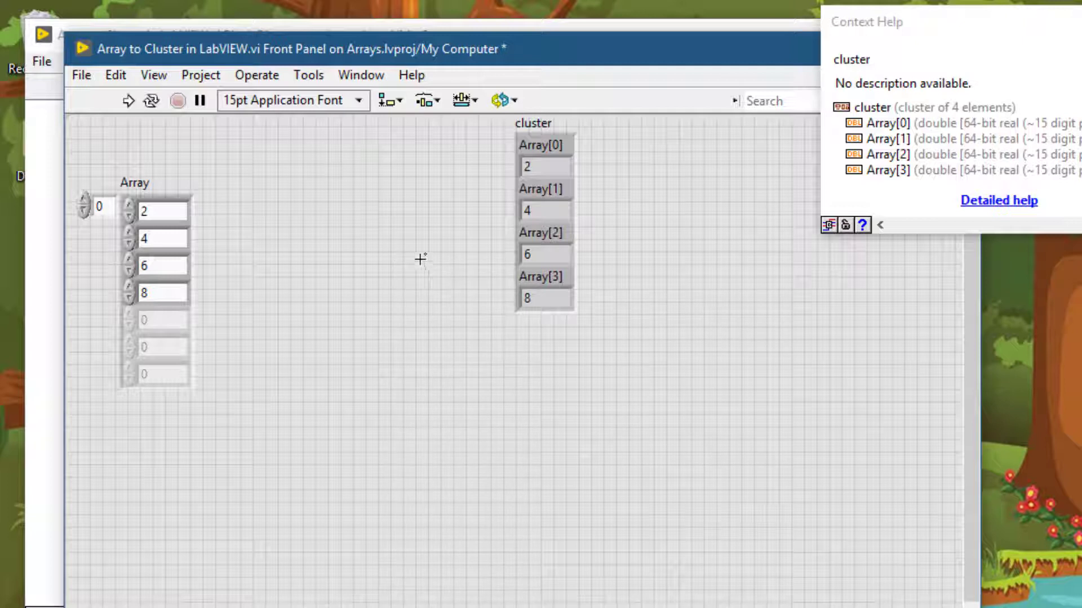
pyautogui.click(544, 209)
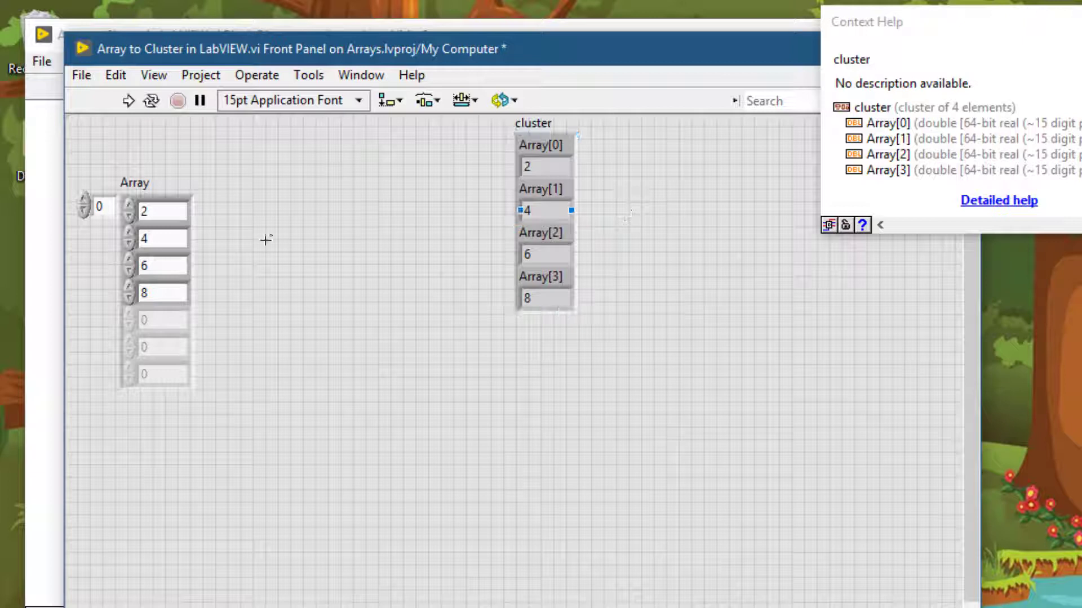
pyautogui.click(162, 292)
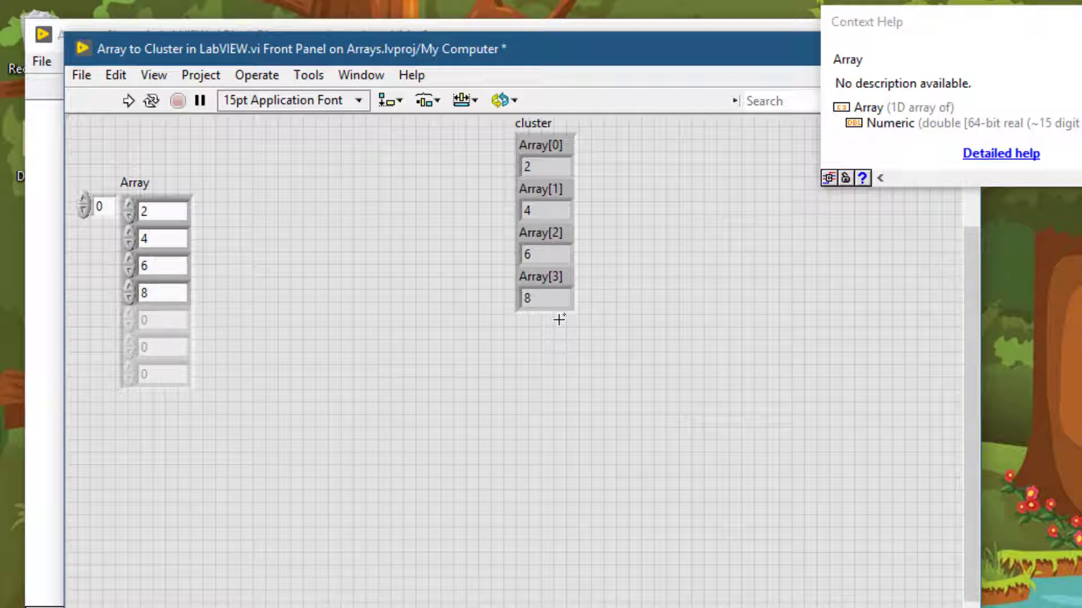
pyautogui.click(545, 221)
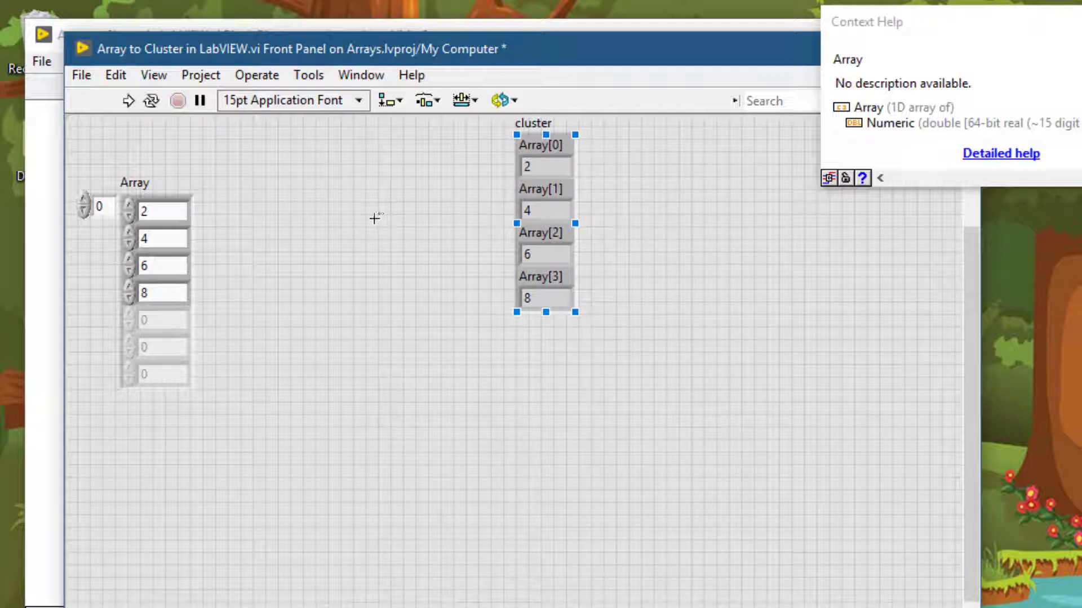
pyautogui.click(374, 216)
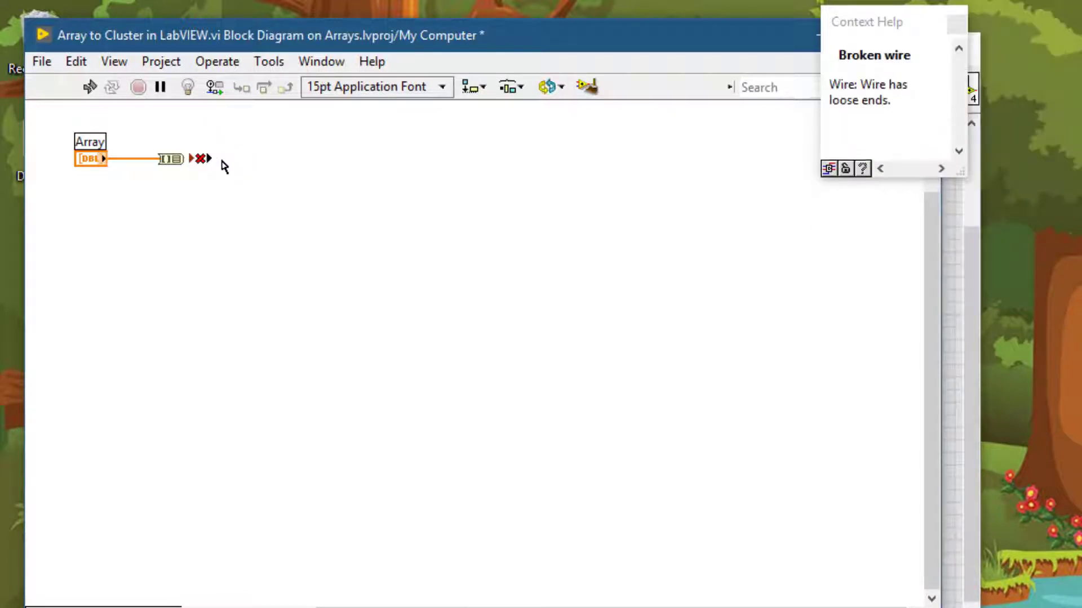
pyautogui.moveTo(207, 151)
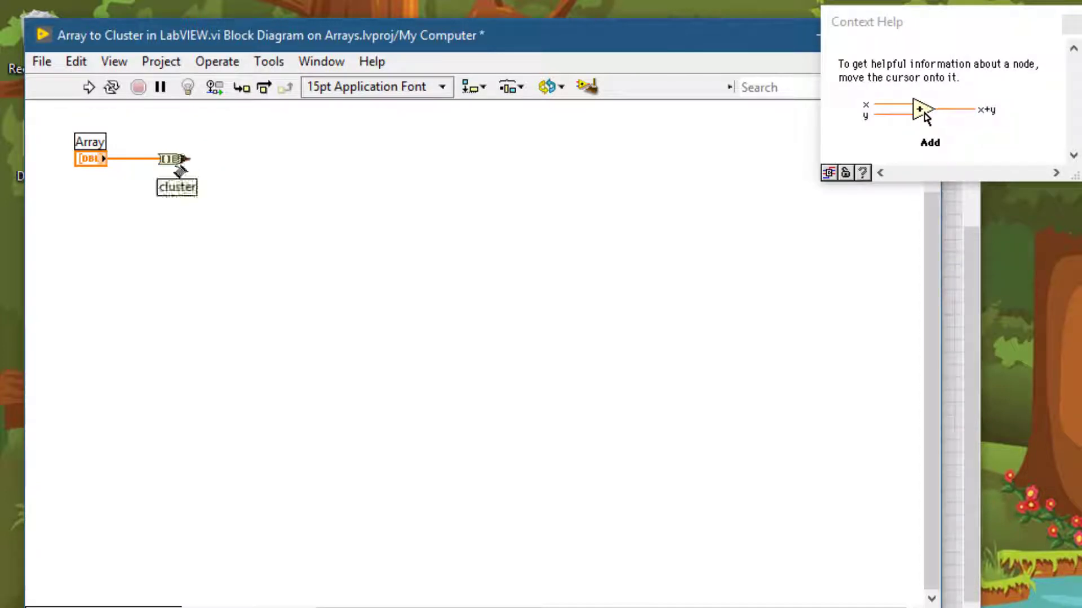
# Step: Change Array To Cluster's cluster size to 2 and create an indicator for its output
pyautogui.rightClick(169, 159)
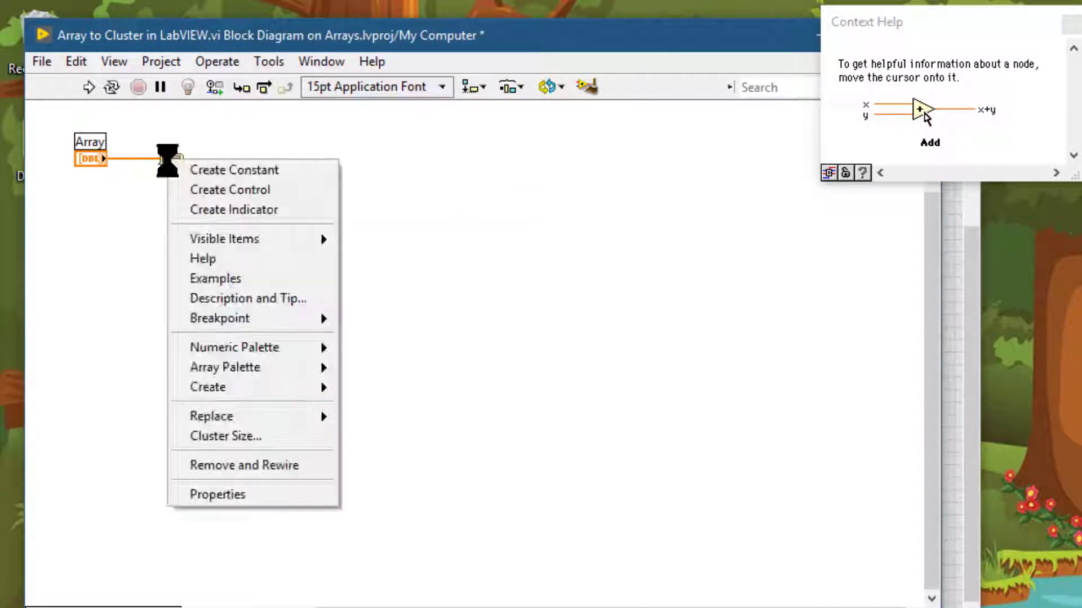
pyautogui.moveTo(228, 387)
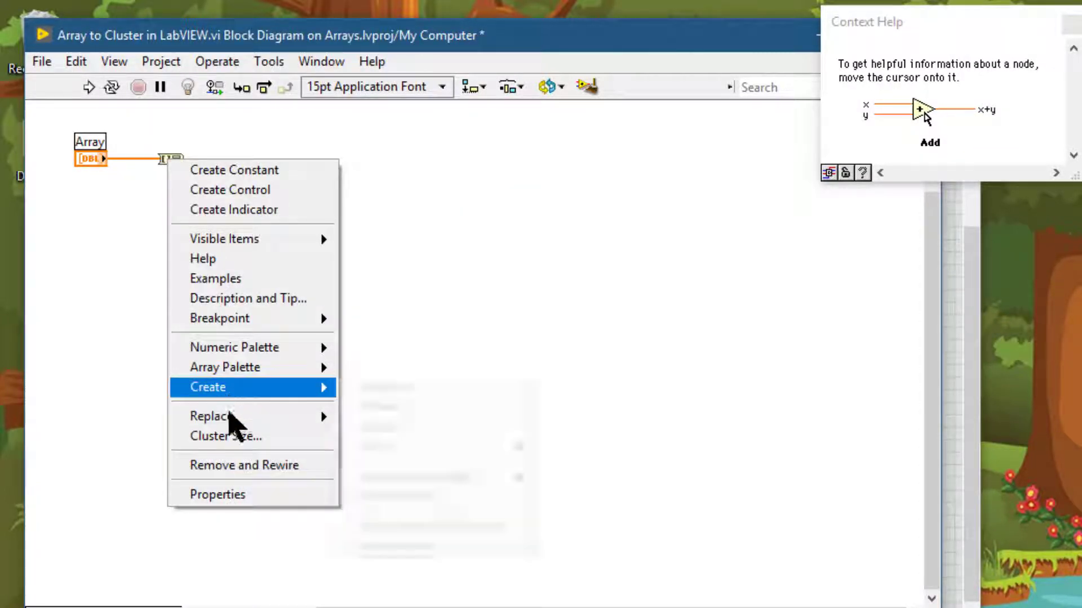
pyautogui.click(225, 436)
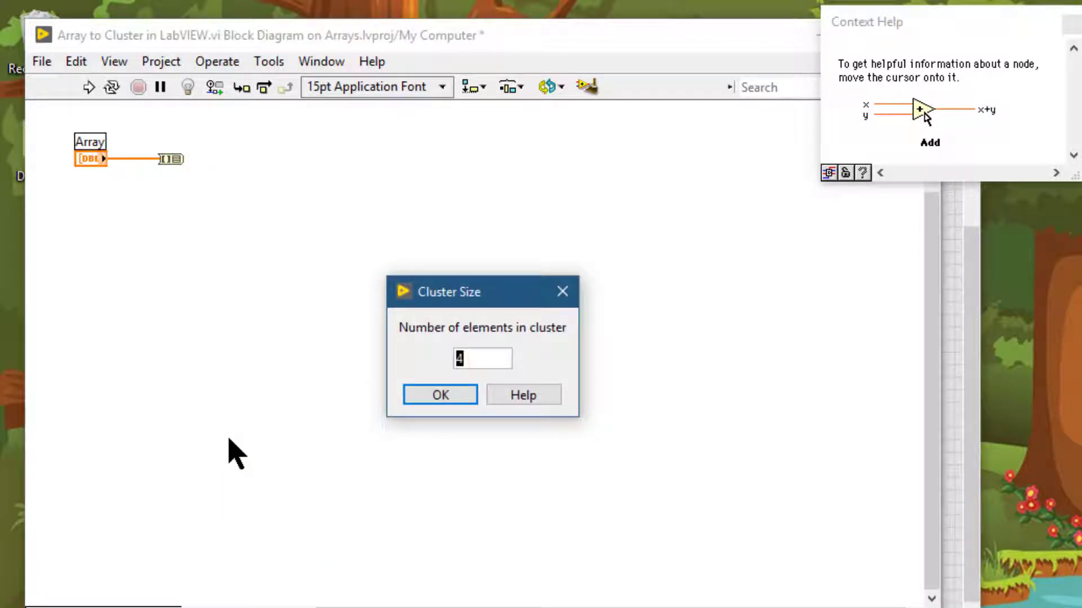
pyautogui.click(440, 394)
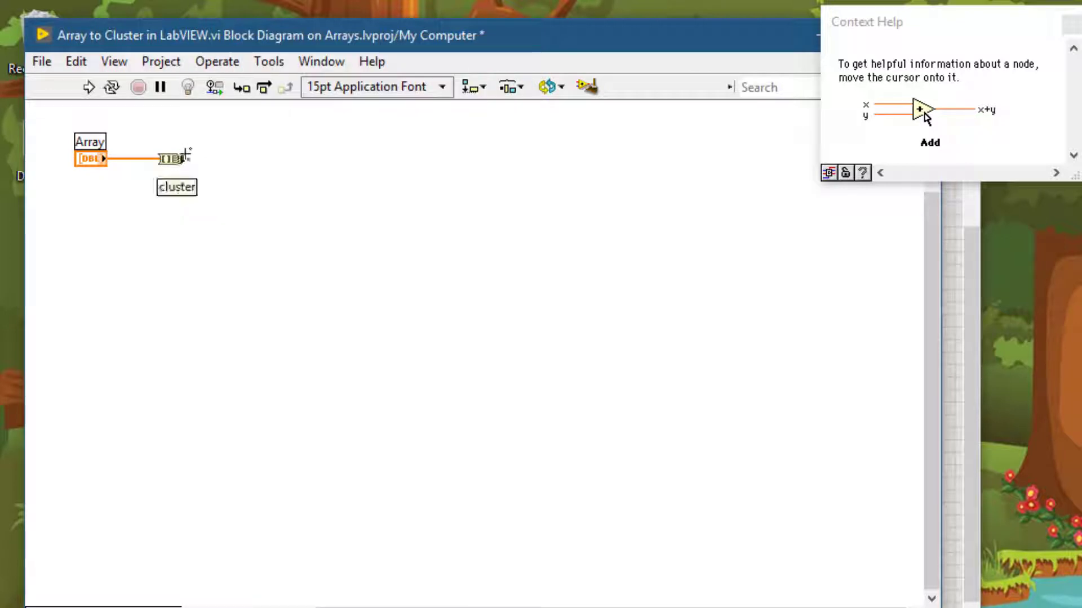
pyautogui.rightClick(174, 157)
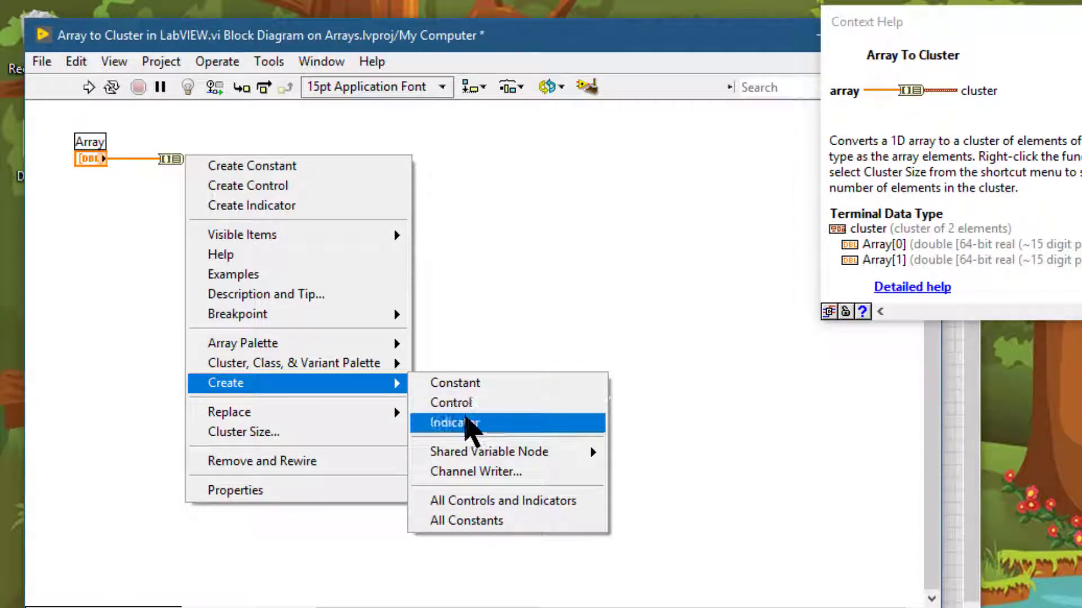
pyautogui.click(453, 422)
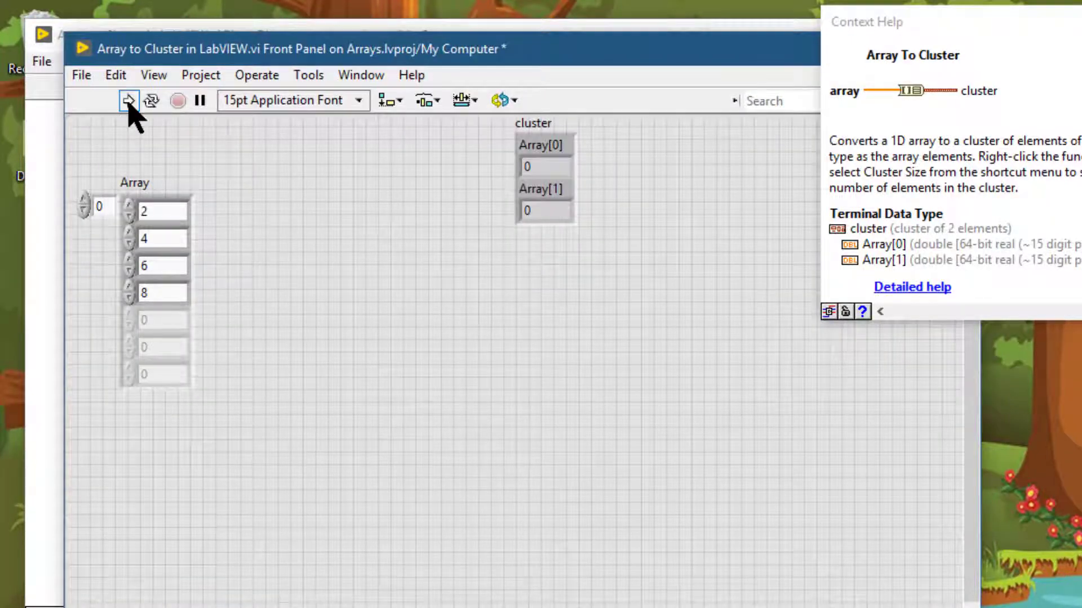
# Step: Run the VI so the two-element cluster displays 2 and 4
pyautogui.click(128, 100)
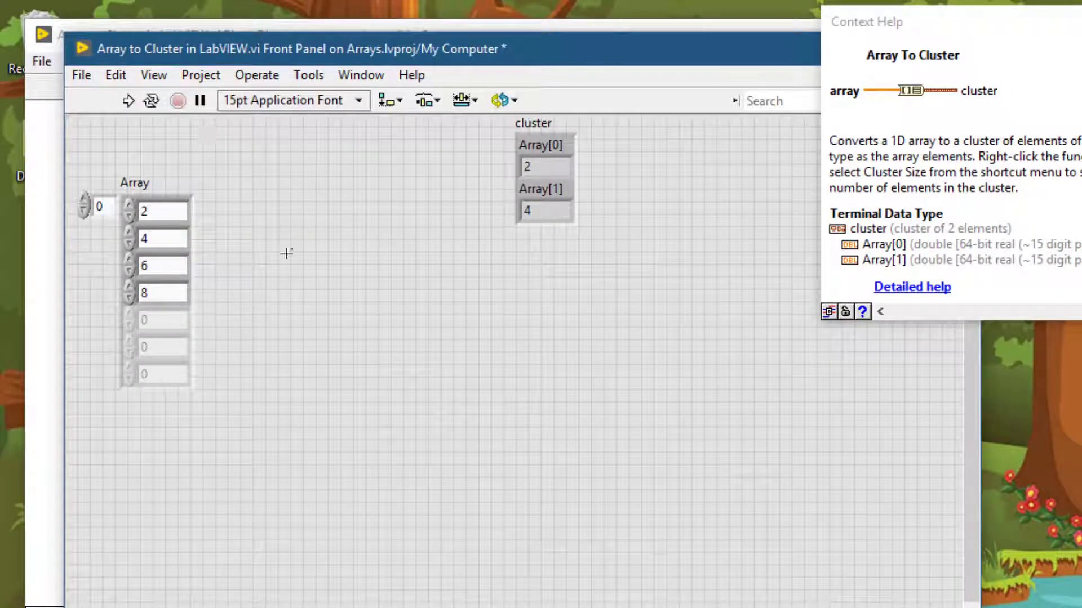
pyautogui.moveTo(267, 198)
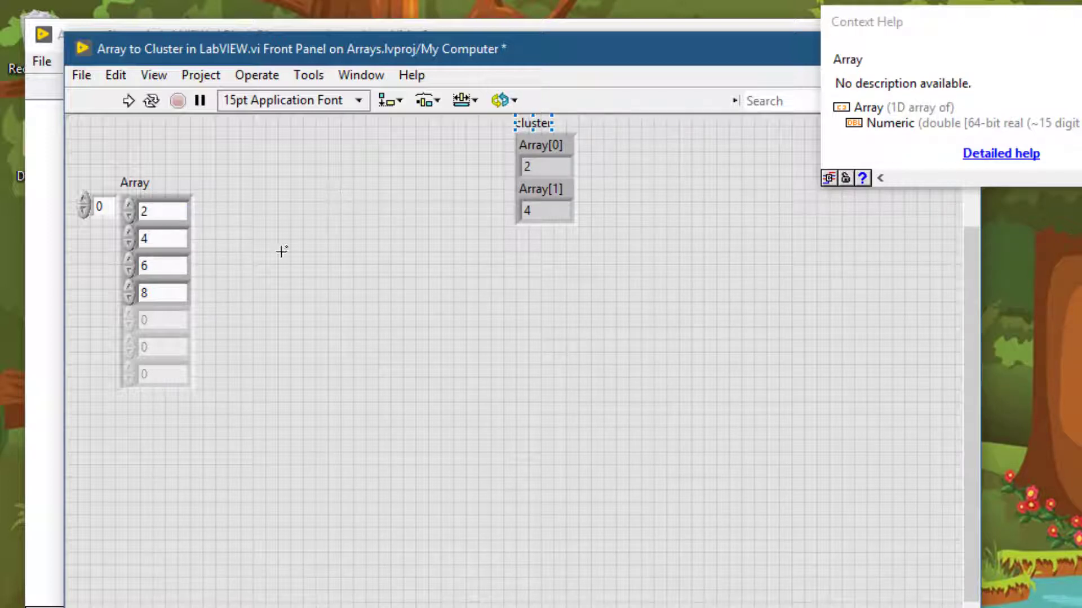
pyautogui.moveTo(602, 228)
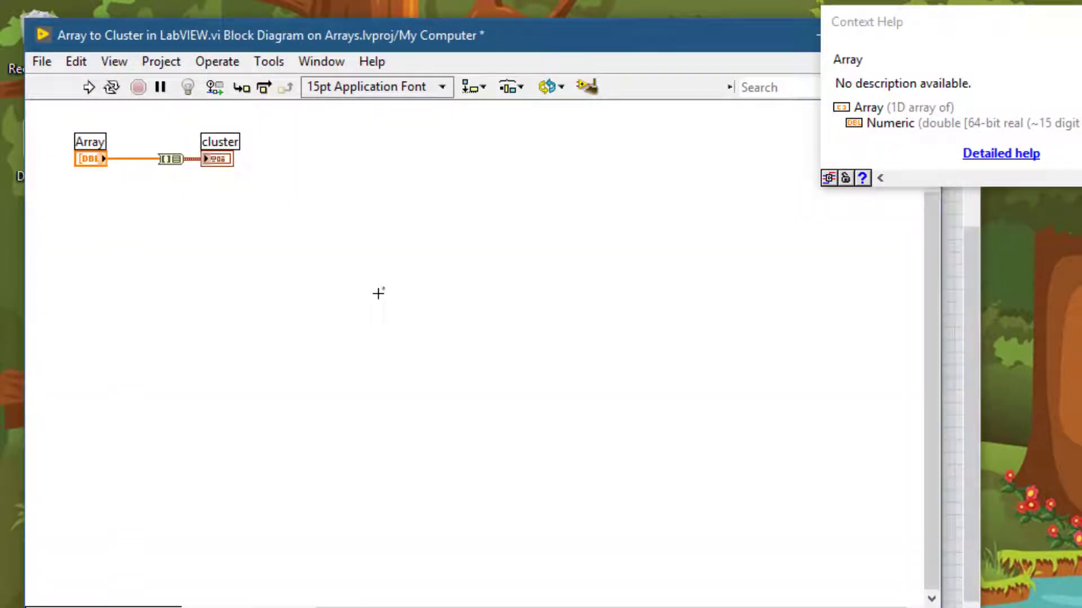
pyautogui.moveTo(159, 151)
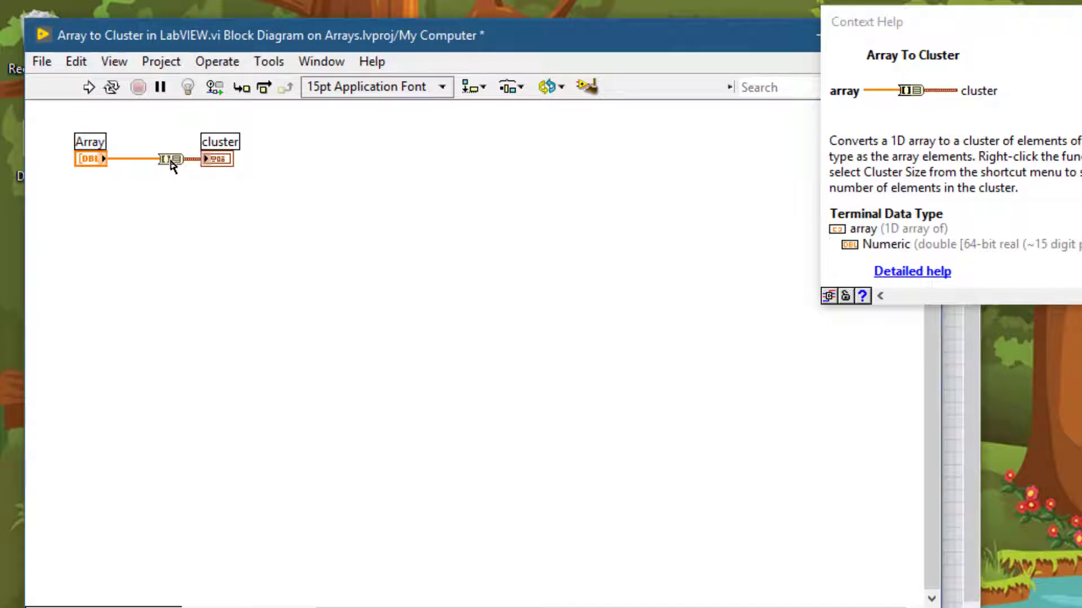
pyautogui.moveTo(216, 162)
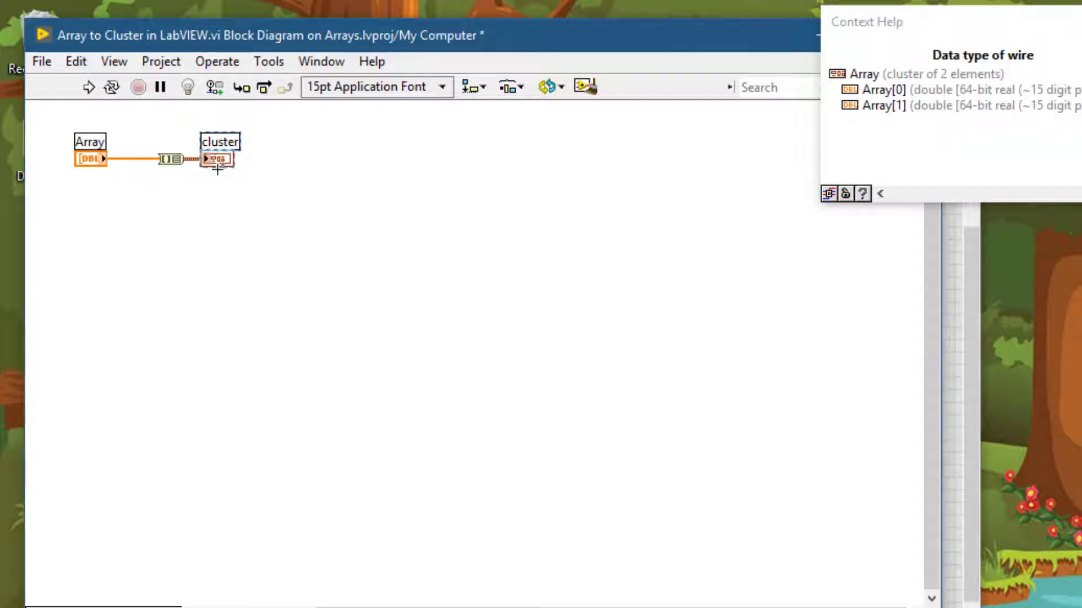
pyautogui.moveTo(219, 160)
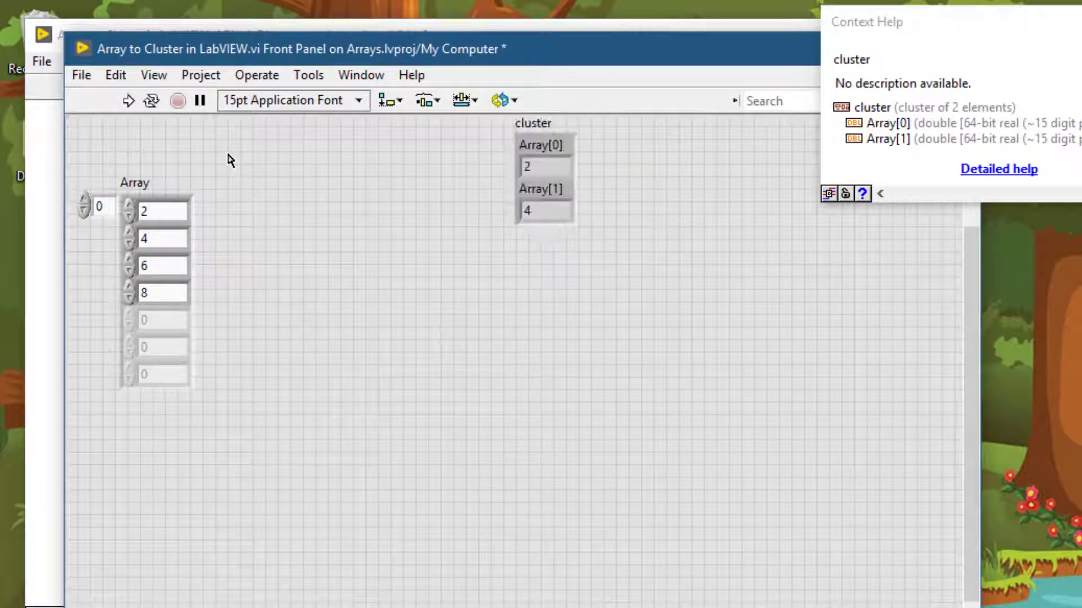
pyautogui.moveTo(289, 171)
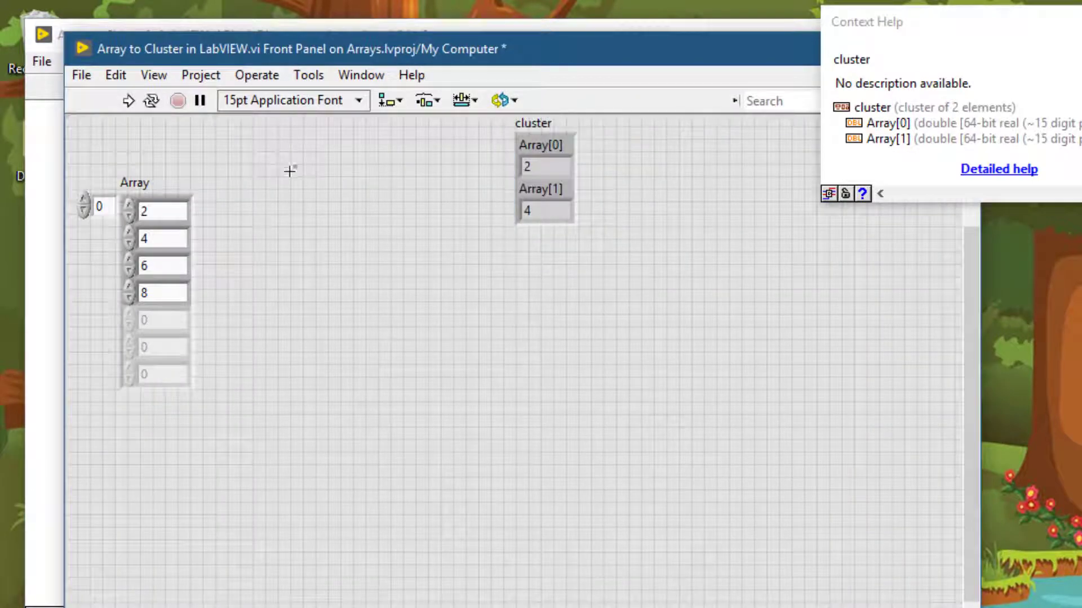